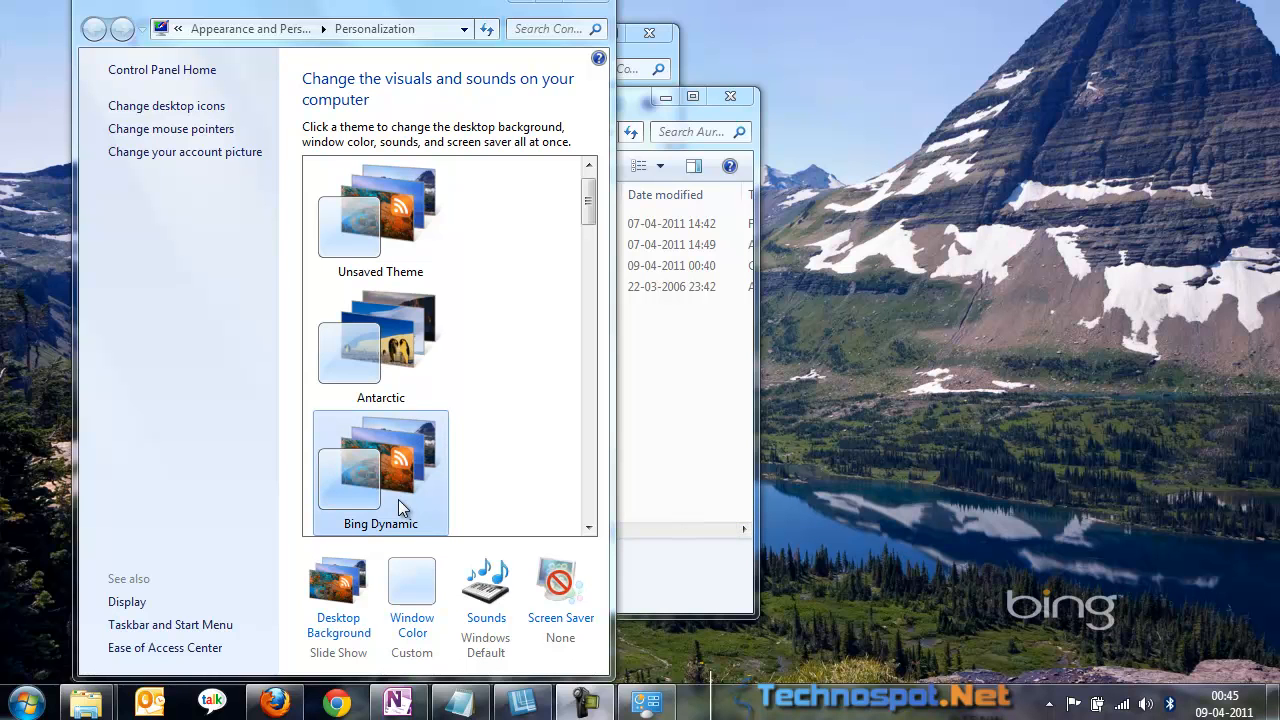
- Look at the Window Color and Appearance settings and leave them unsaved
click(412, 590)
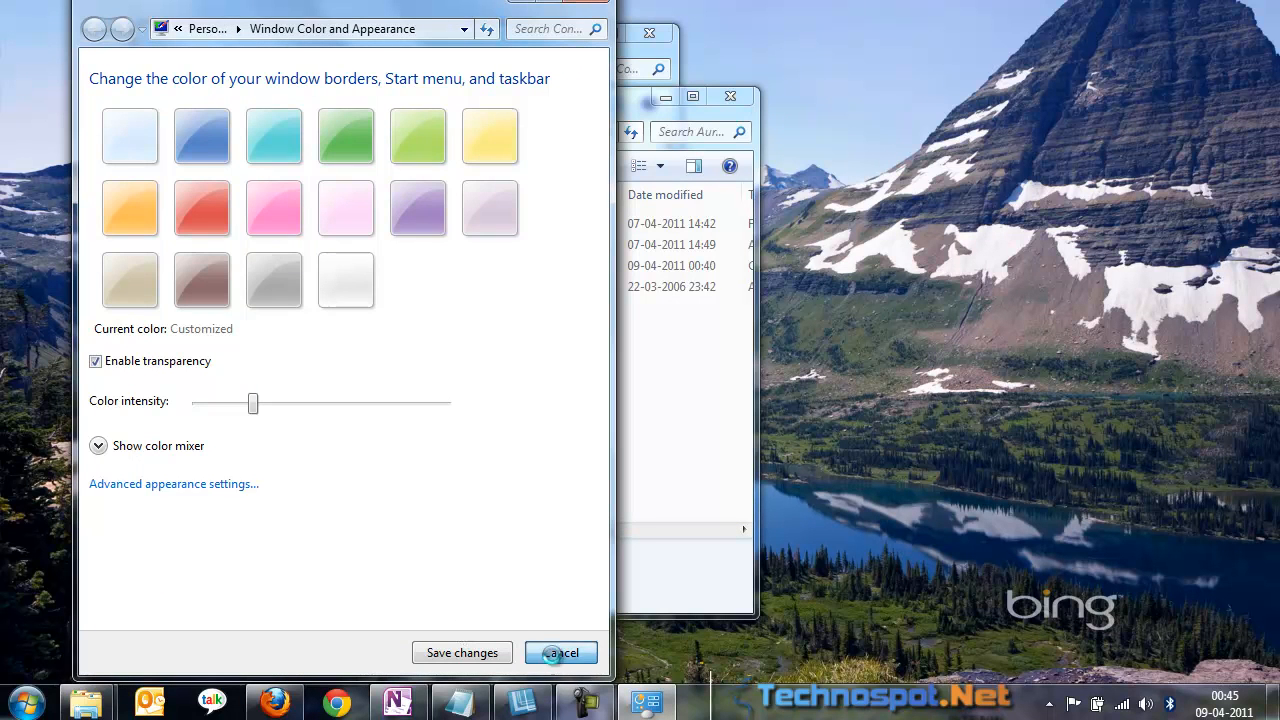
click(560, 652)
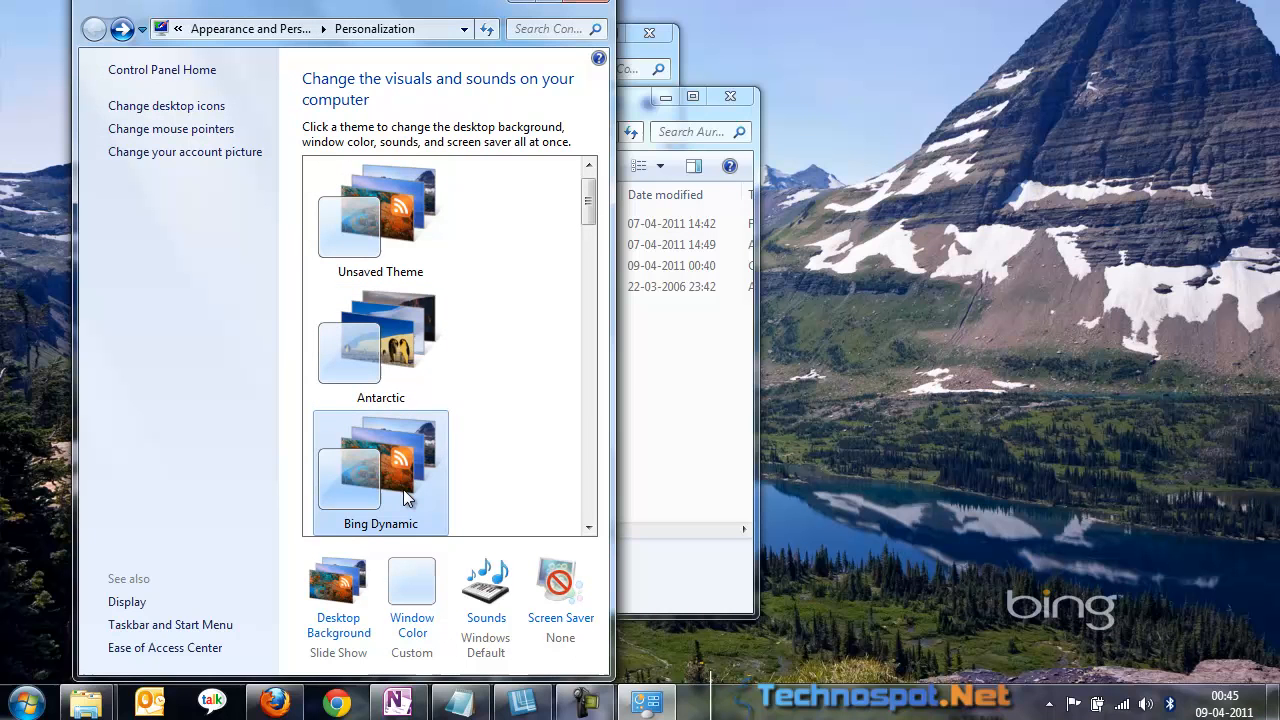
mouse_move(778, 332)
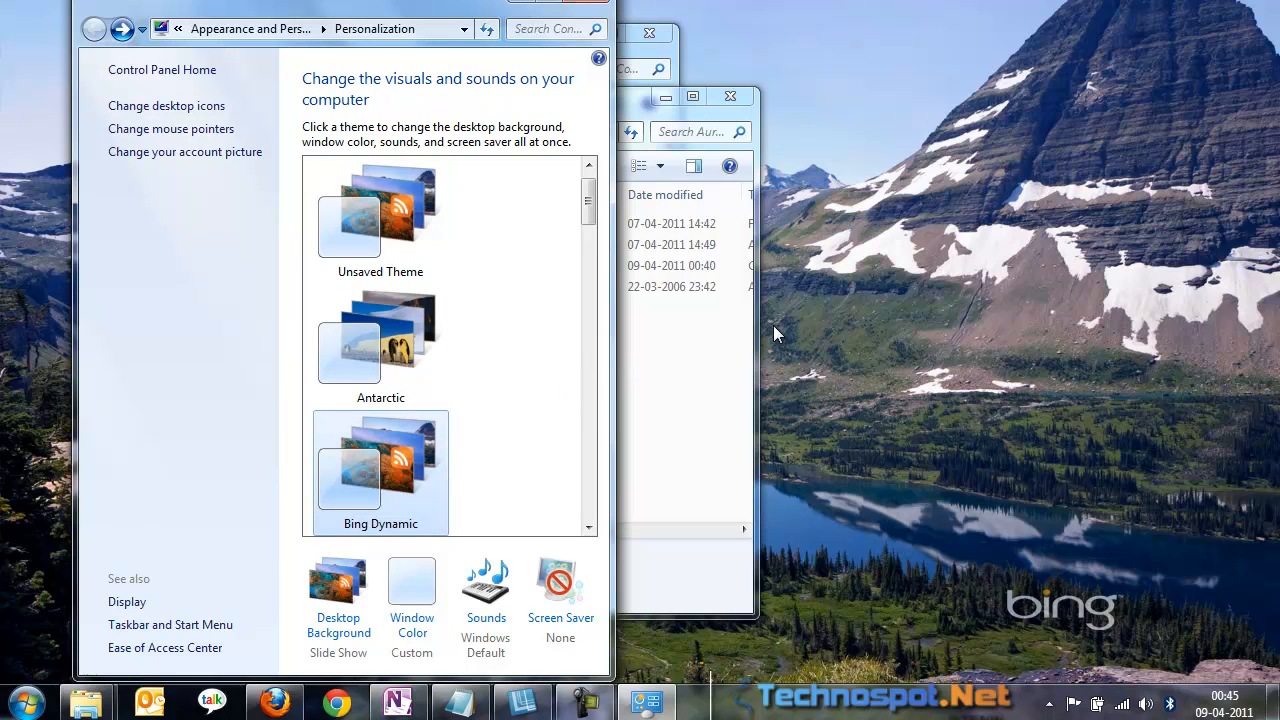
mouse_move(756, 424)
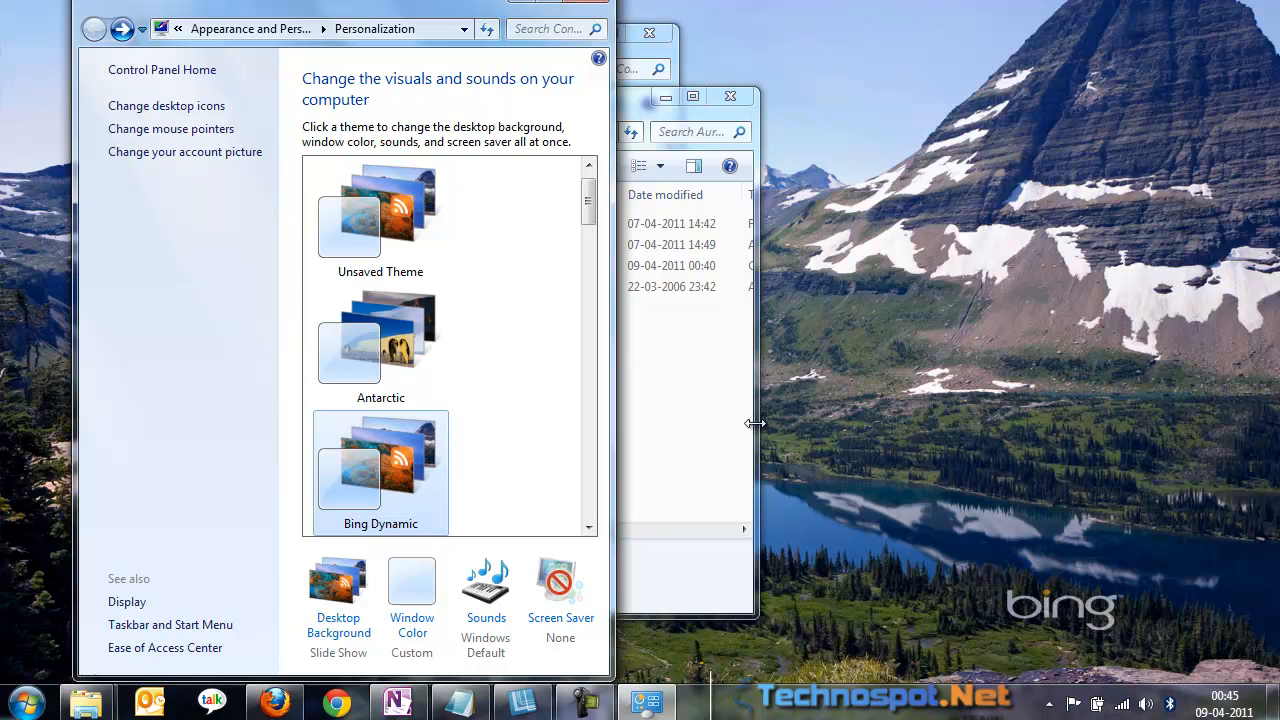
mouse_move(768, 388)
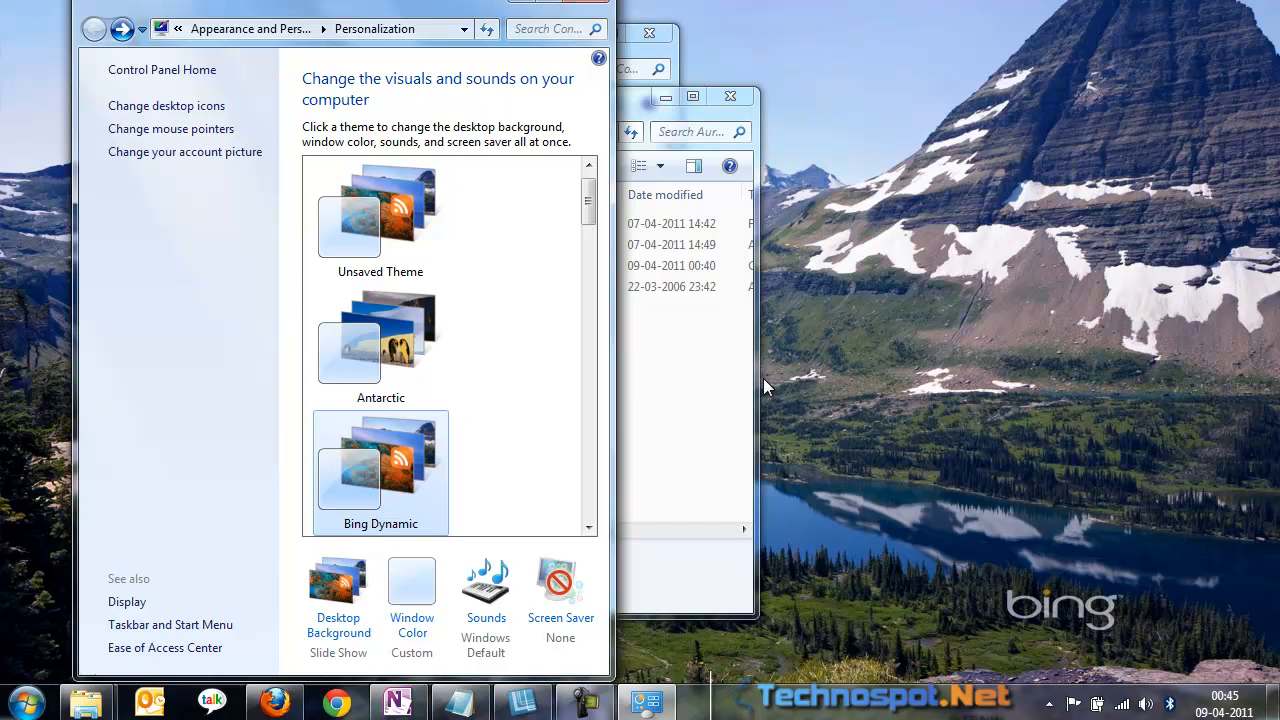
mouse_move(752, 350)
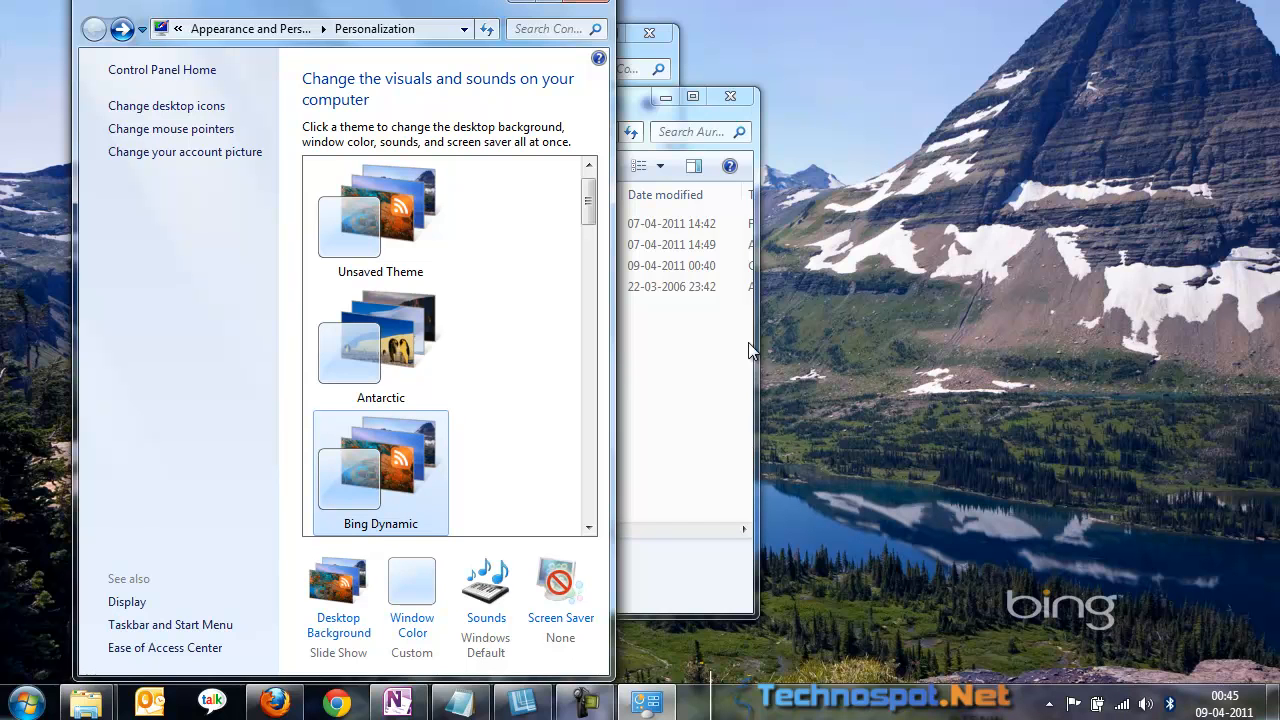
mouse_move(712, 238)
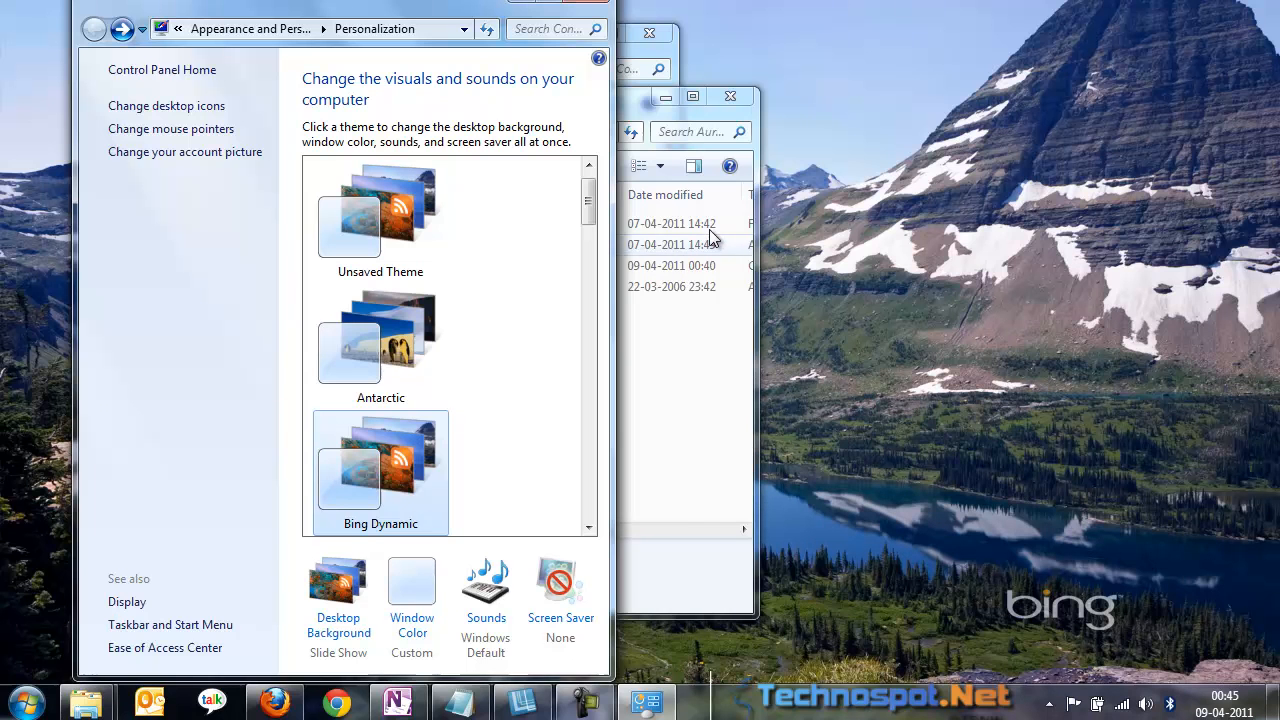
mouse_move(918, 260)
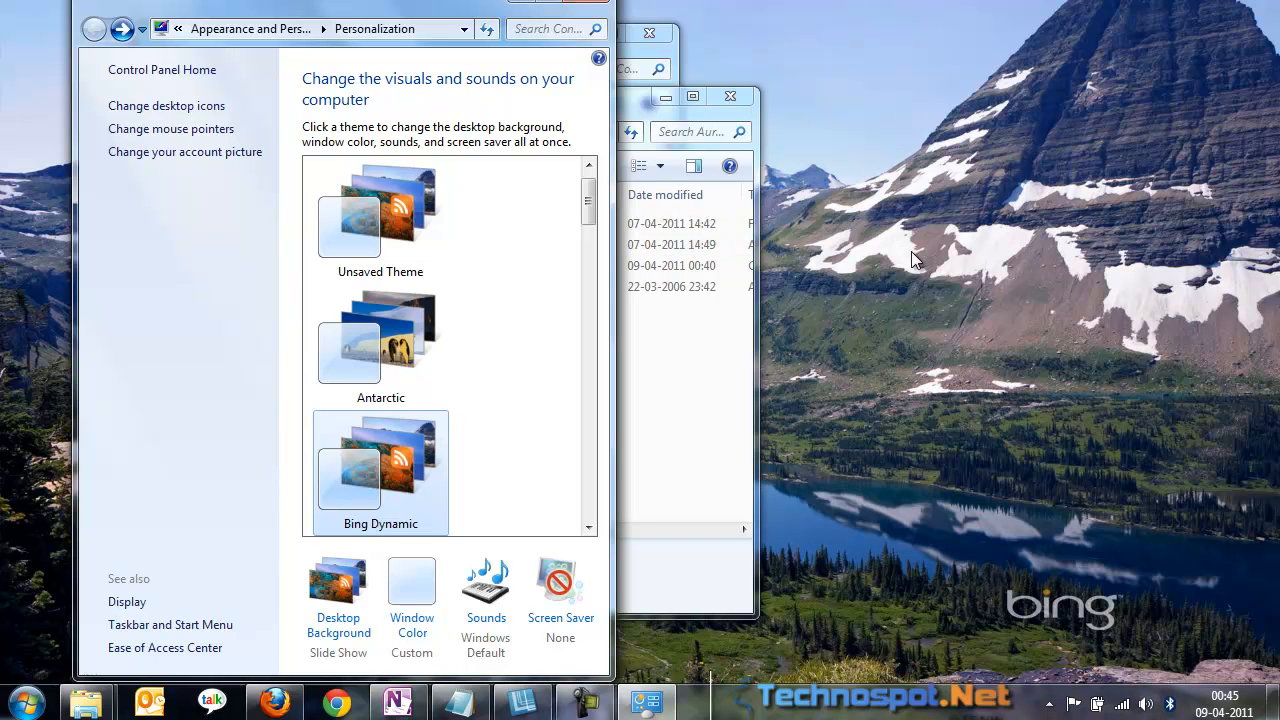
- Advance the desktop to the next Bing wallpaper, the lakeside stone tower
right_click(916, 260)
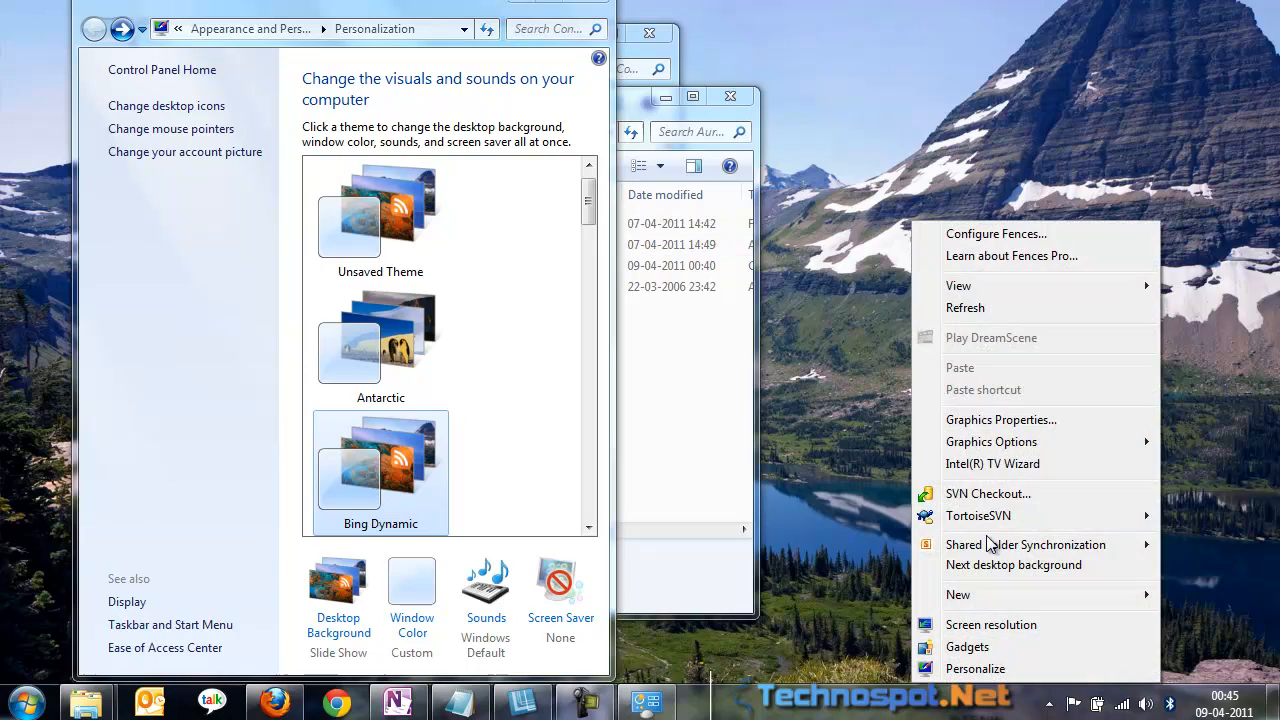
click(1014, 564)
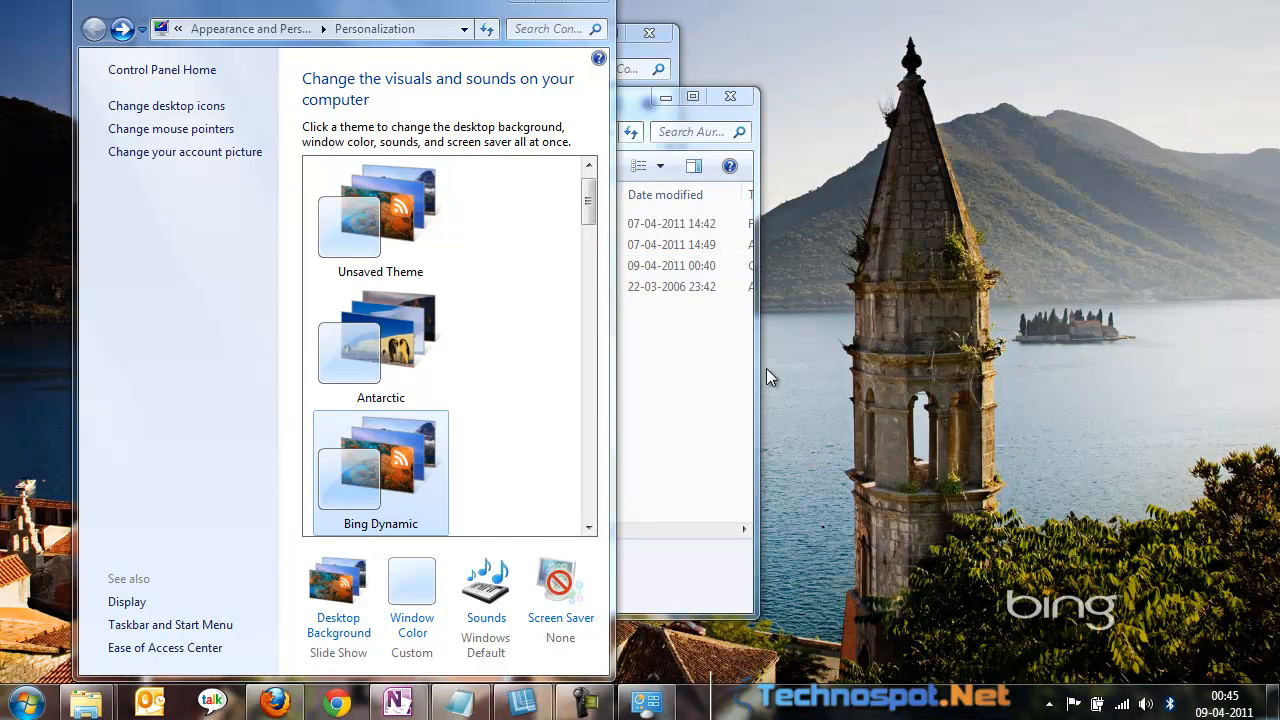
mouse_move(424, 584)
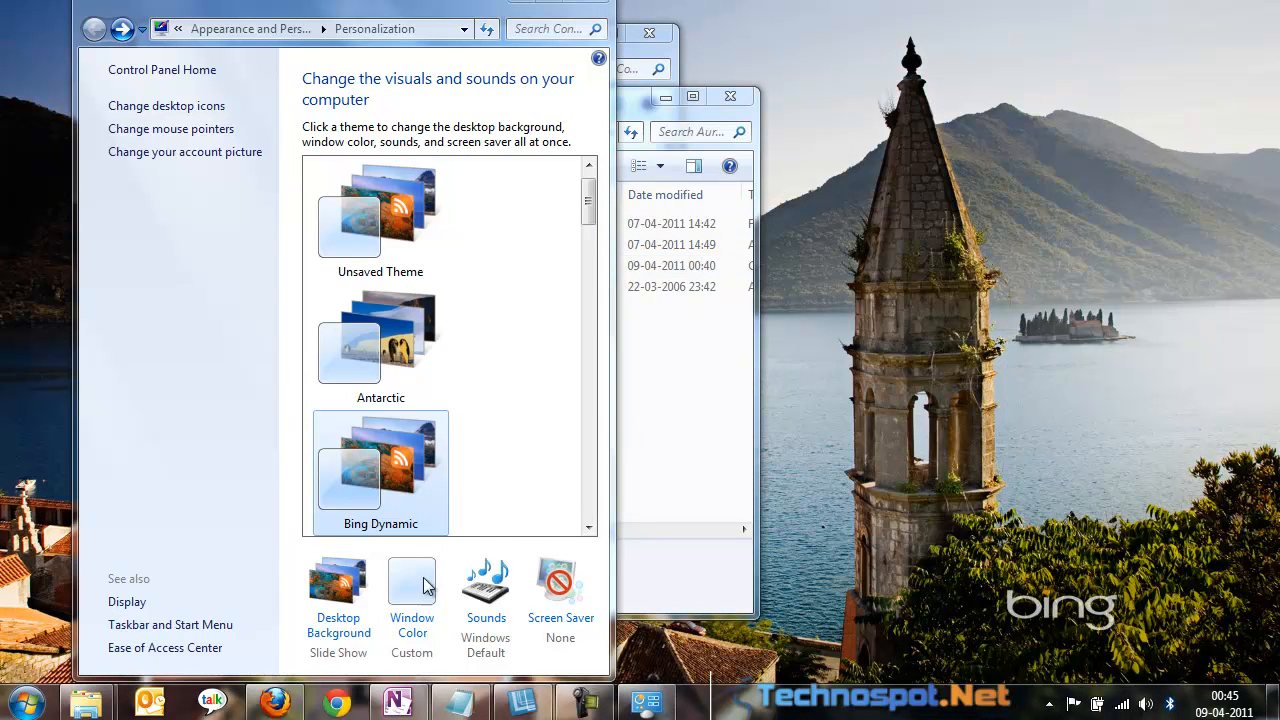
mouse_move(784, 336)
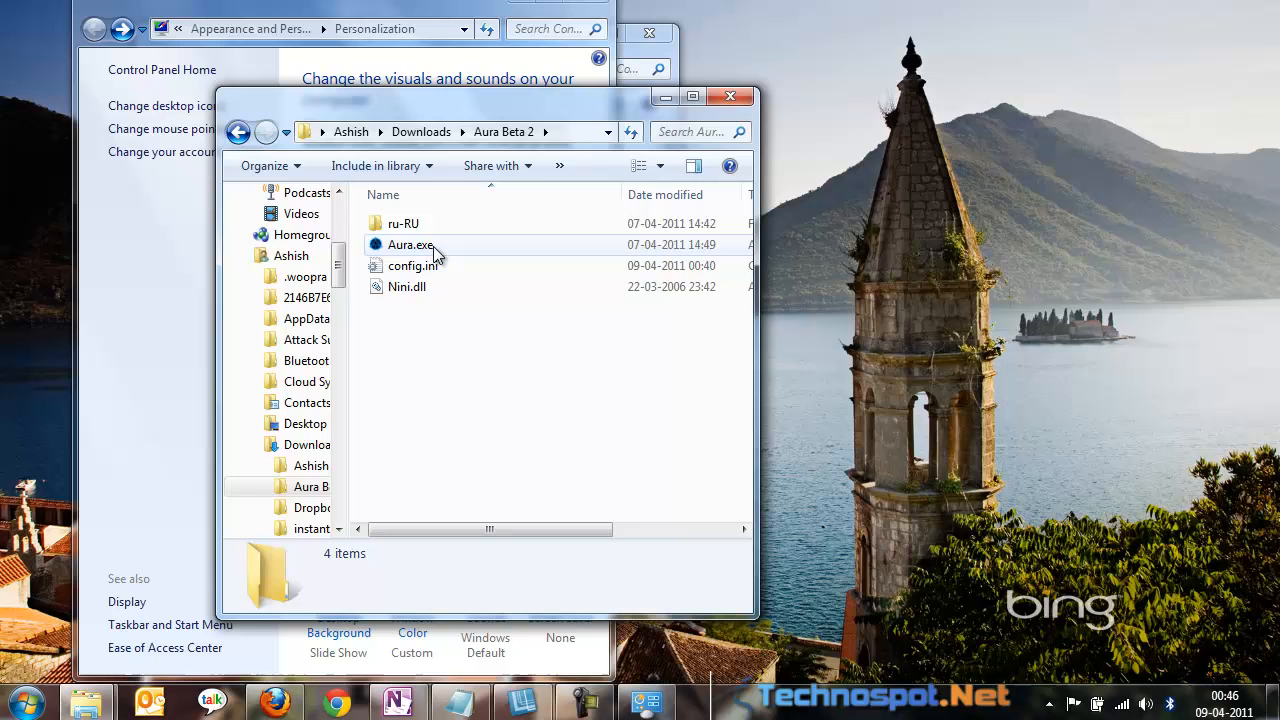
- Select Aura.exe in the Aura Beta 2 folder to show its details
click(410, 244)
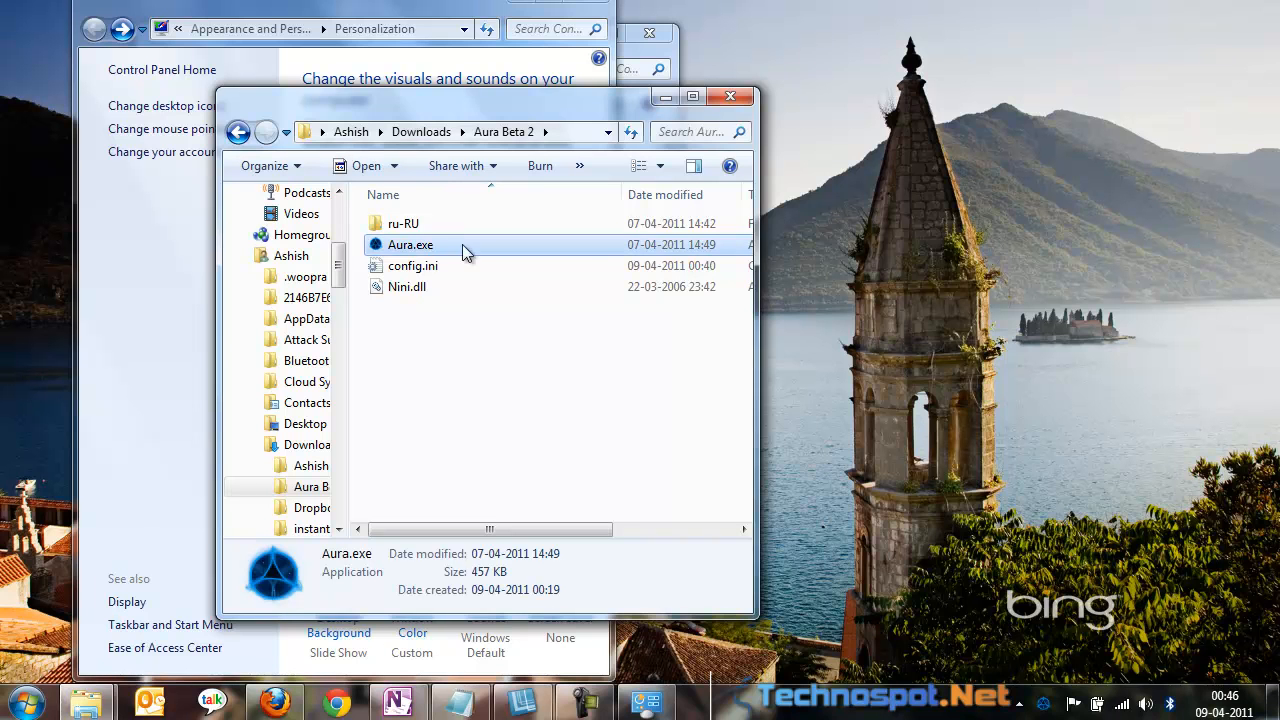
mouse_move(820, 390)
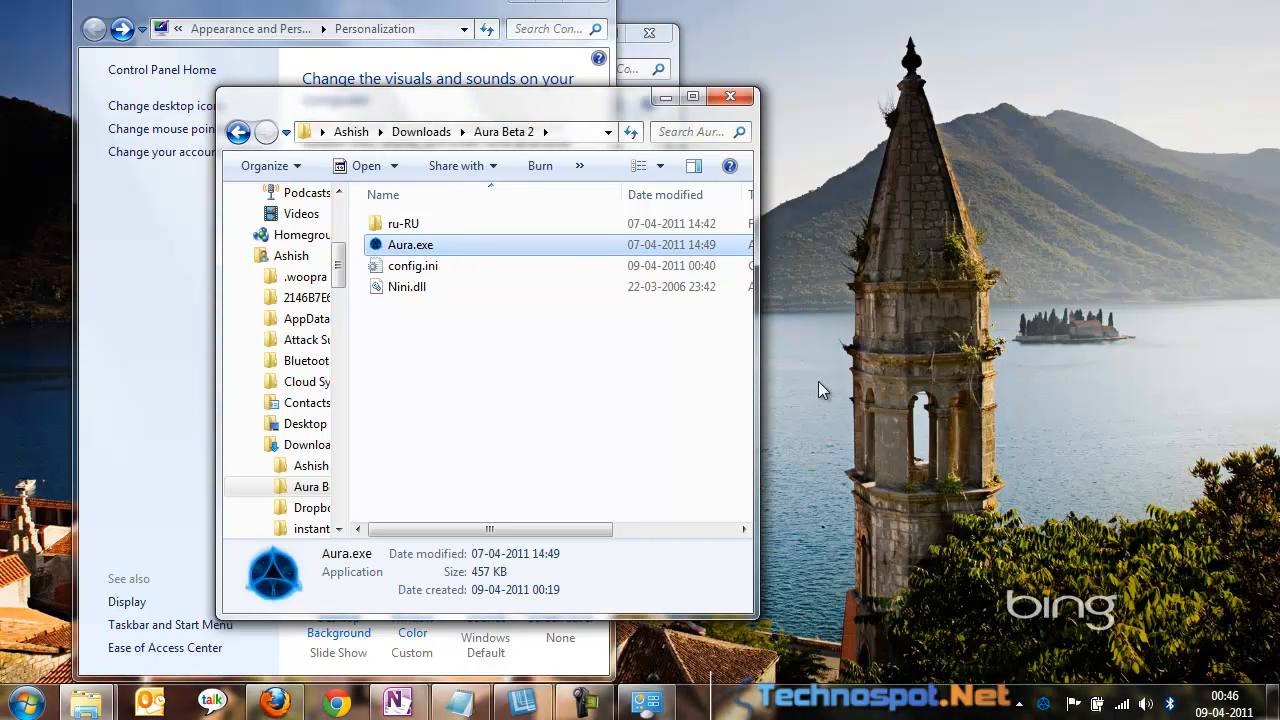
mouse_move(1038, 700)
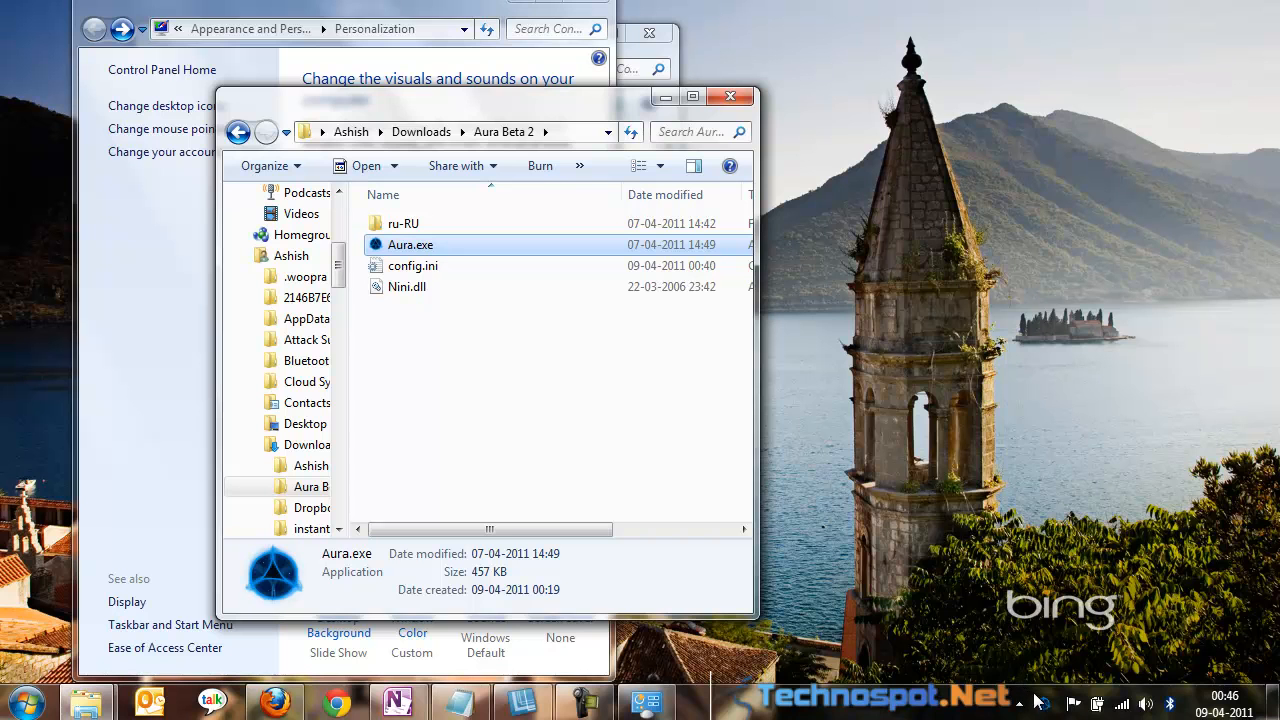
mouse_move(756, 444)
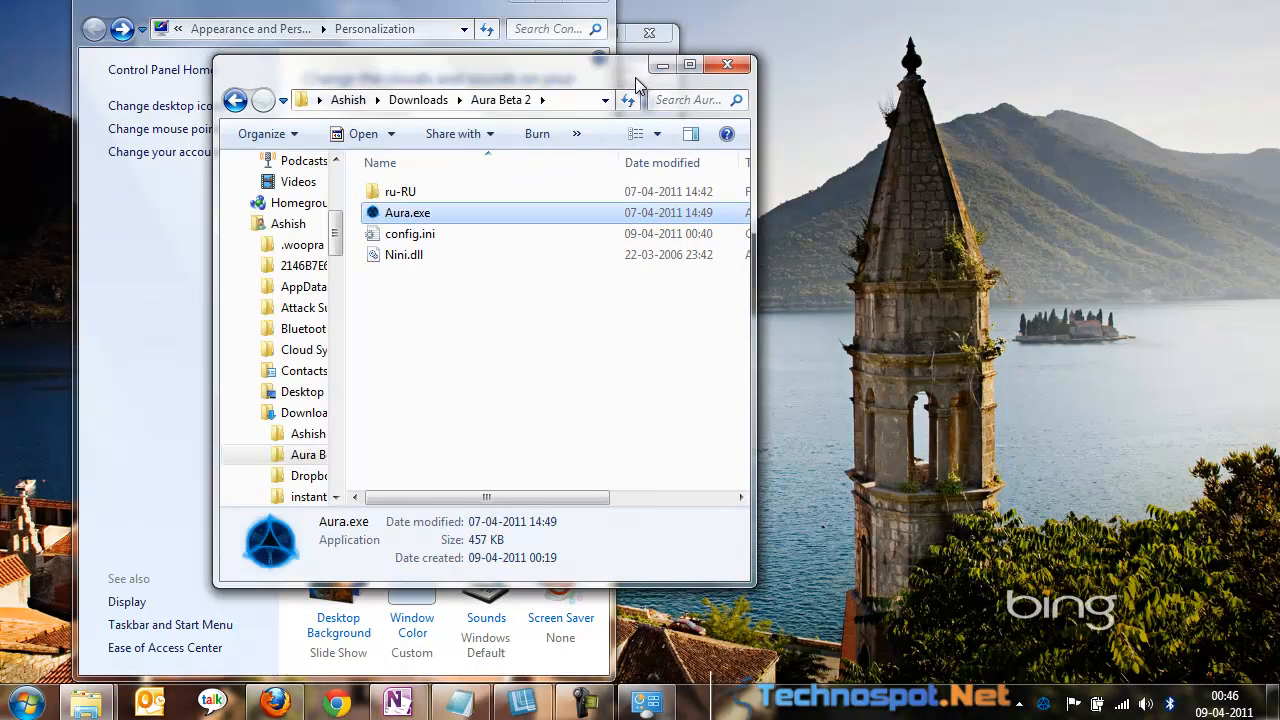
mouse_move(780, 368)
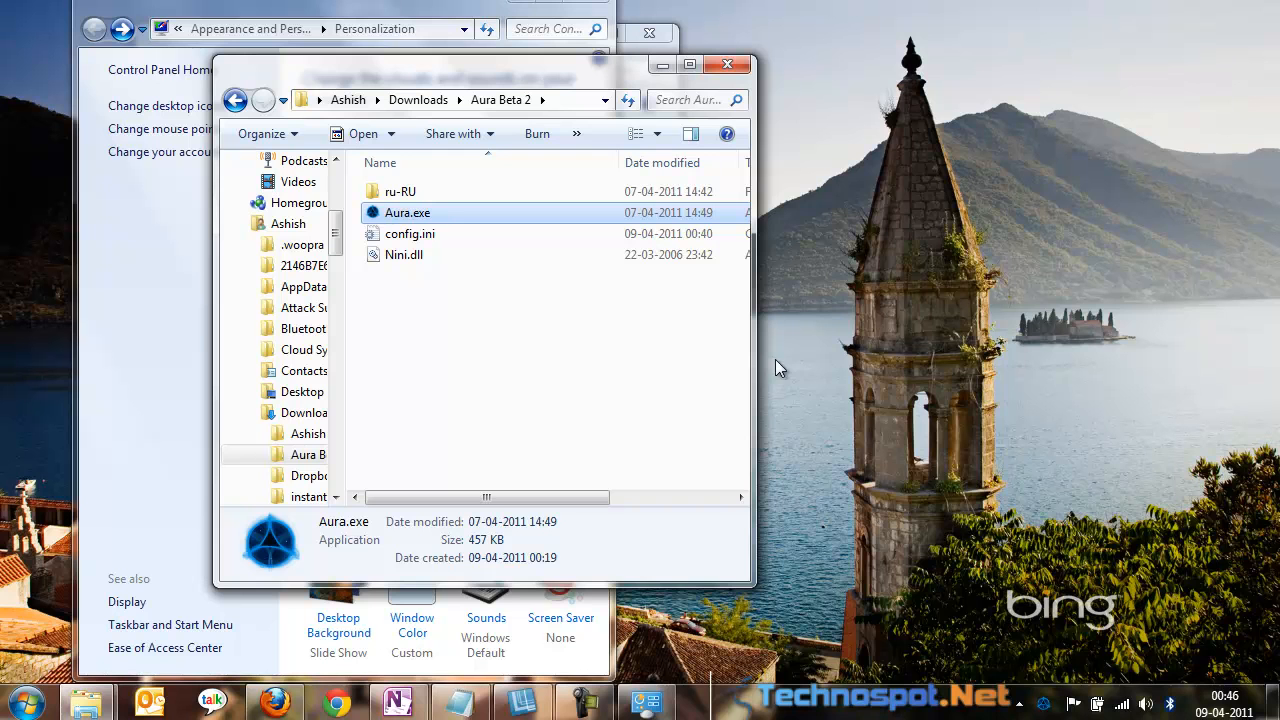
mouse_move(568, 532)
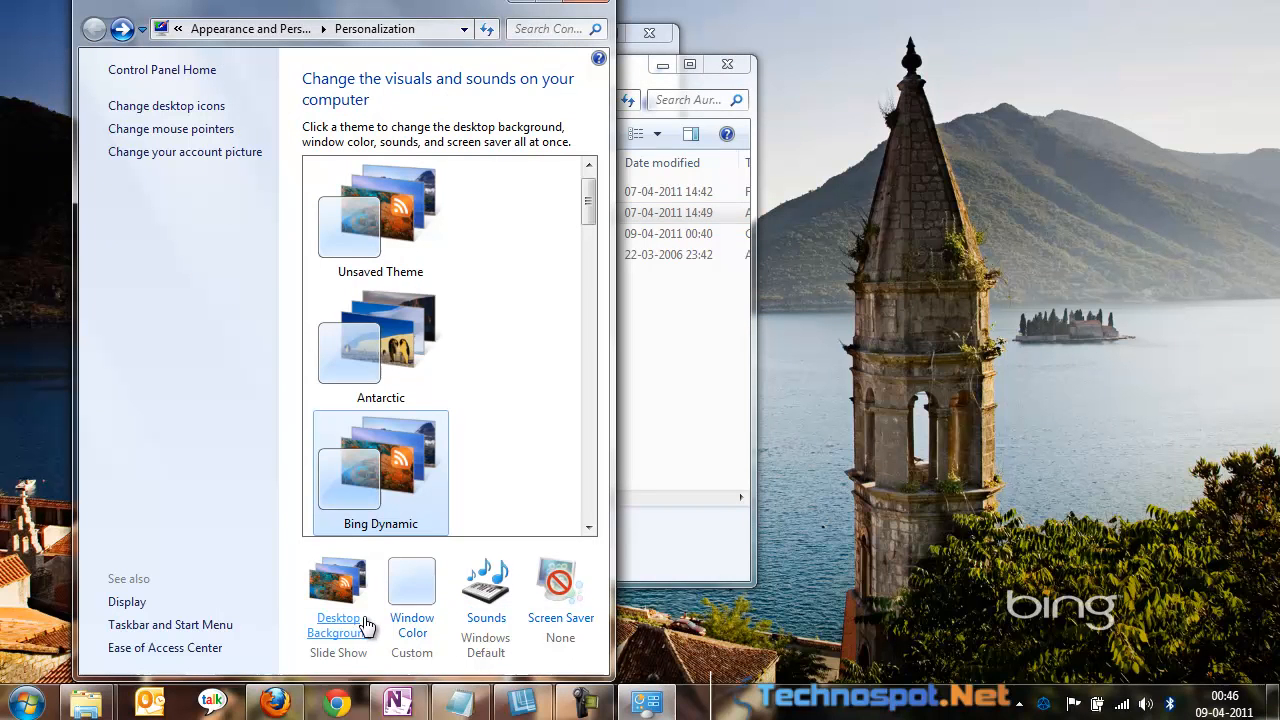
- Set window colour intensity to maximum with transparency off and save the changes
click(412, 590)
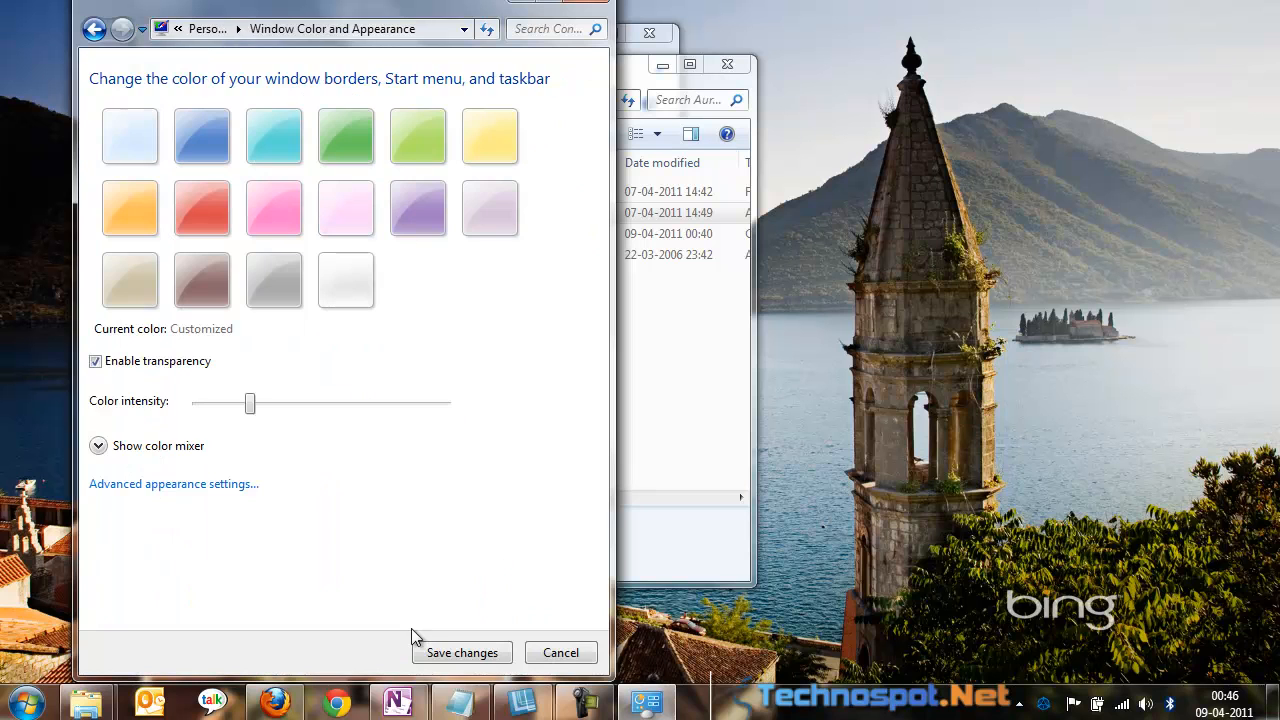
drag(250, 404, 350, 404)
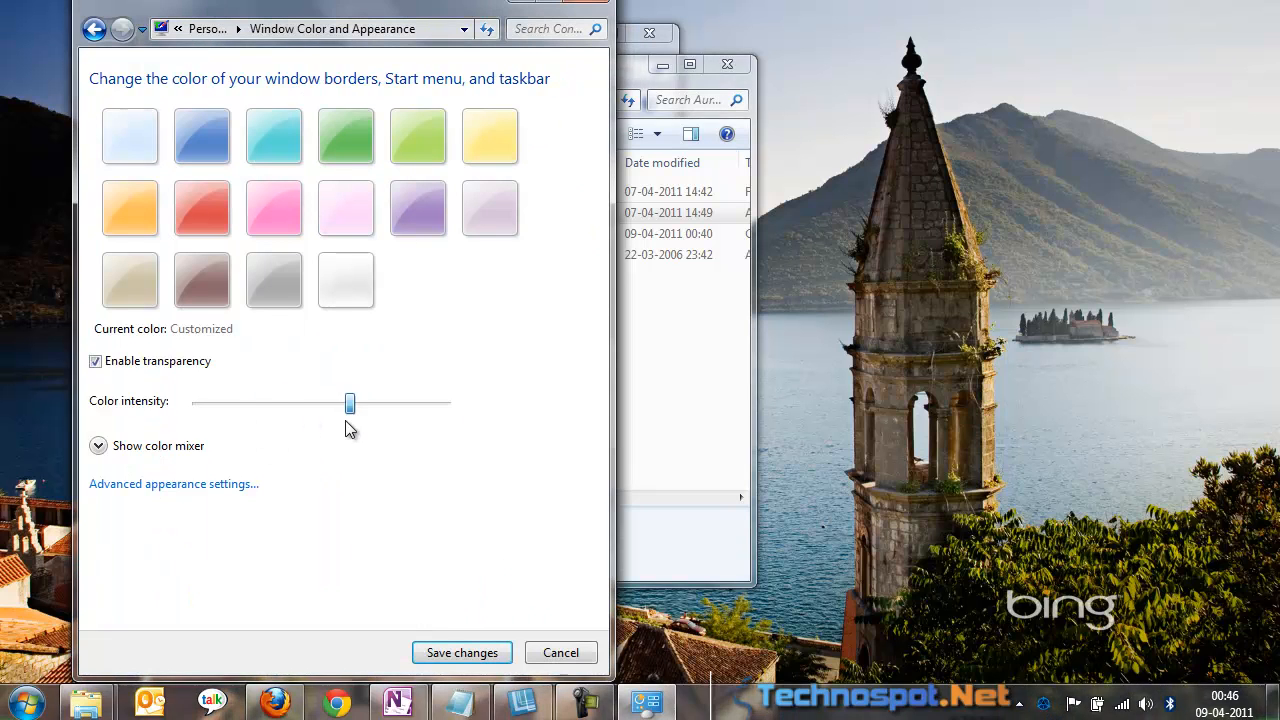
drag(348, 404, 446, 404)
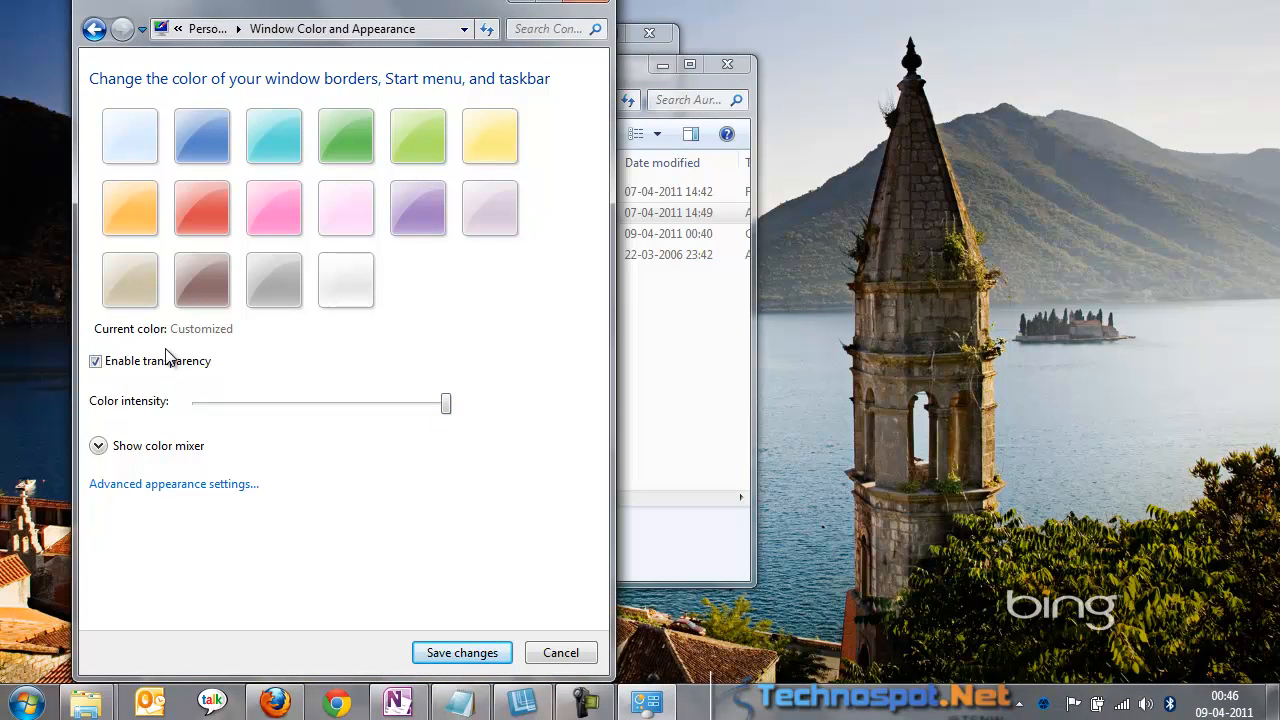
click(96, 360)
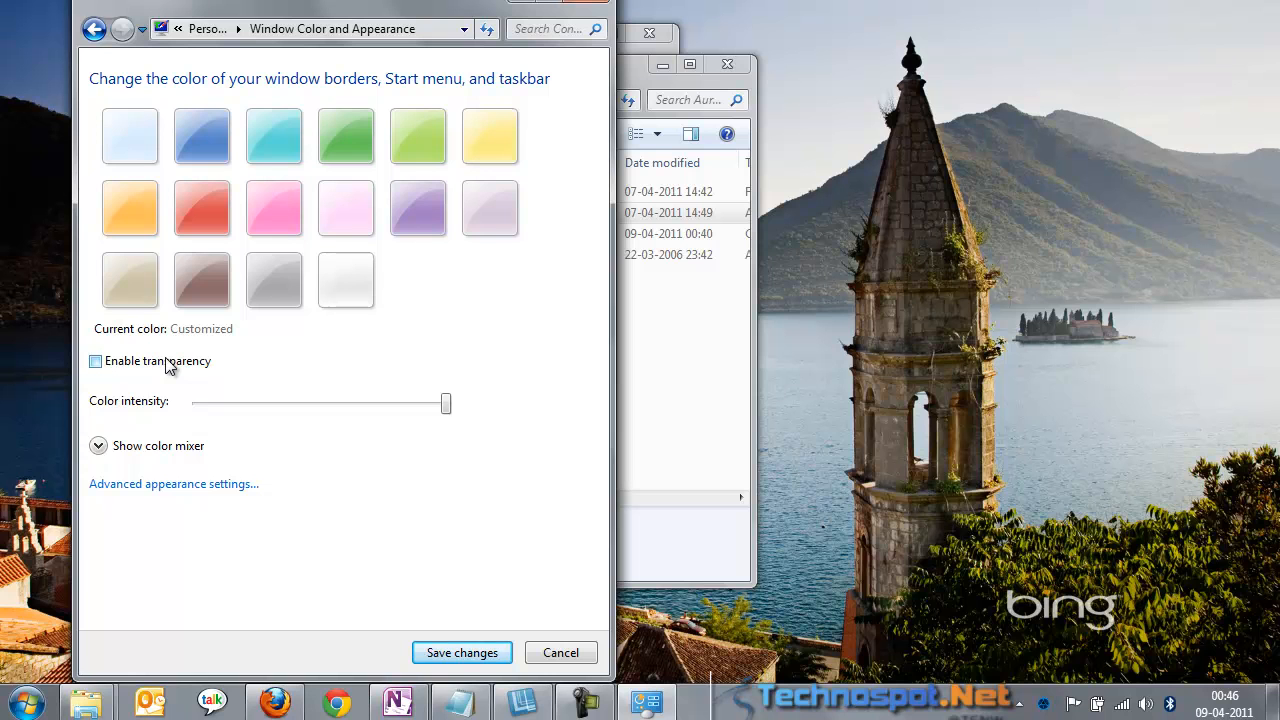
mouse_move(172, 382)
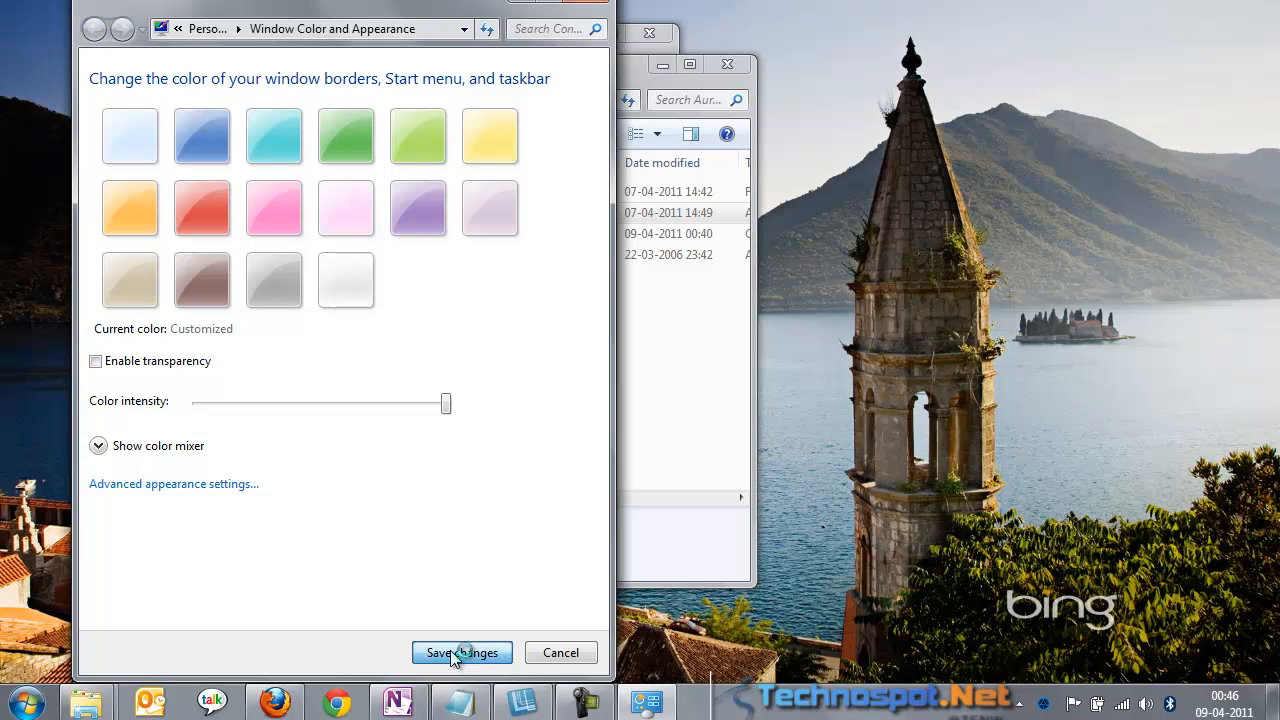
click(460, 652)
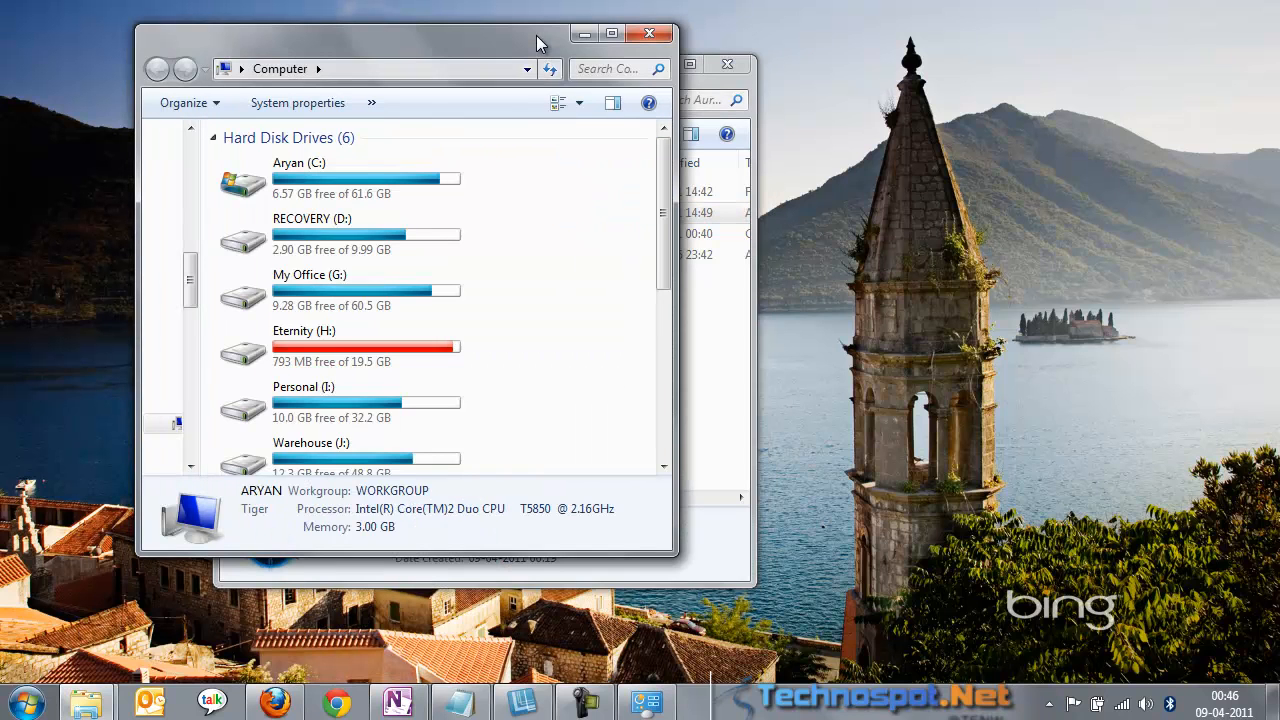
mouse_move(820, 318)
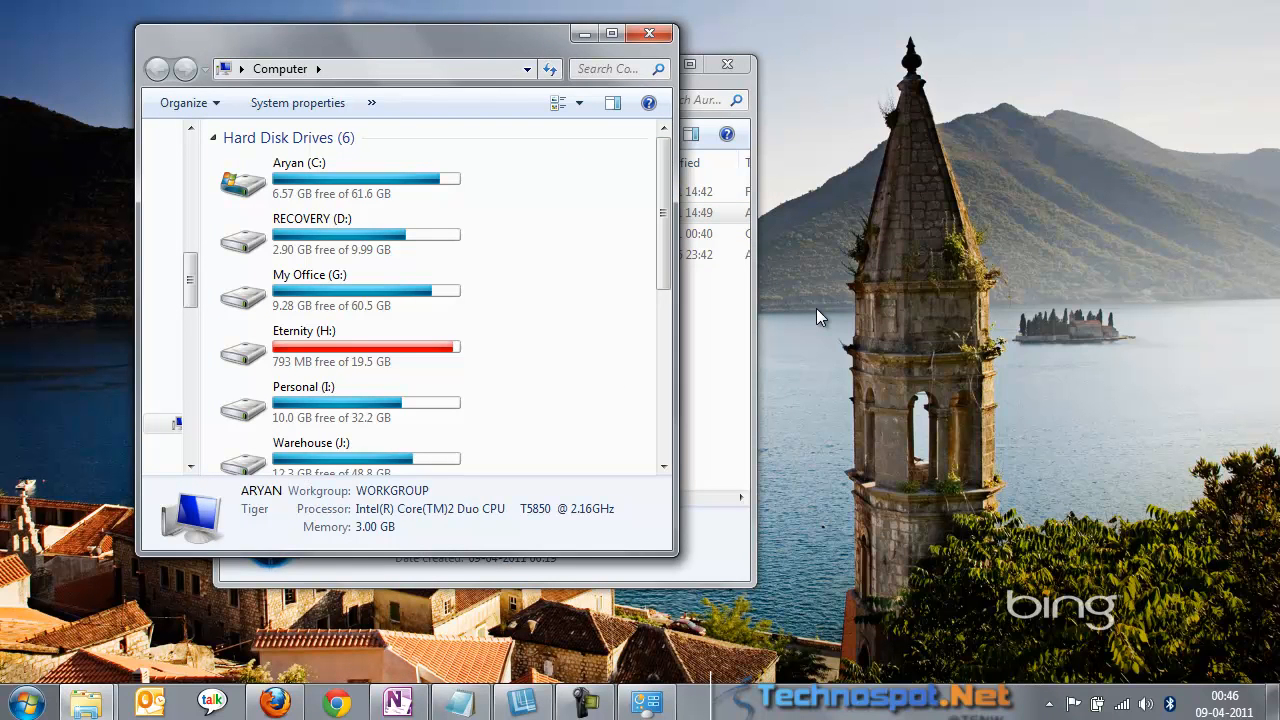
- Advance the desktop wallpaper through the next two Bing images
right_click(820, 316)
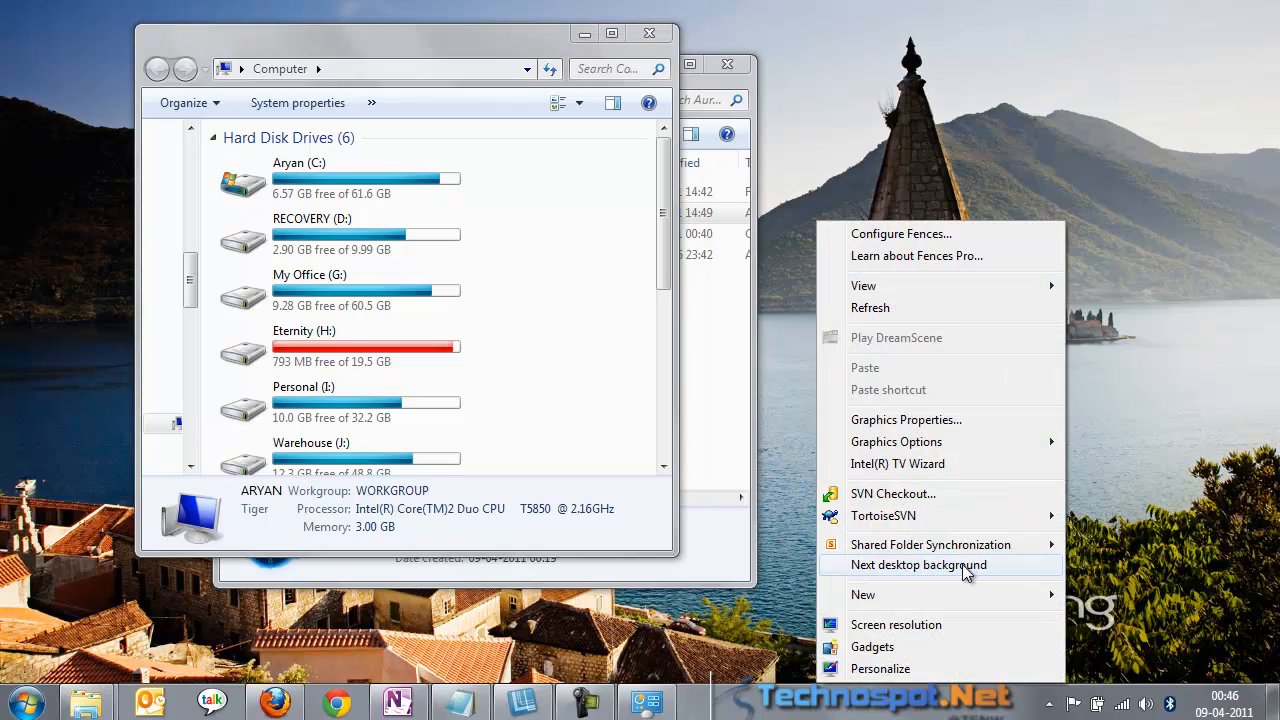
click(918, 564)
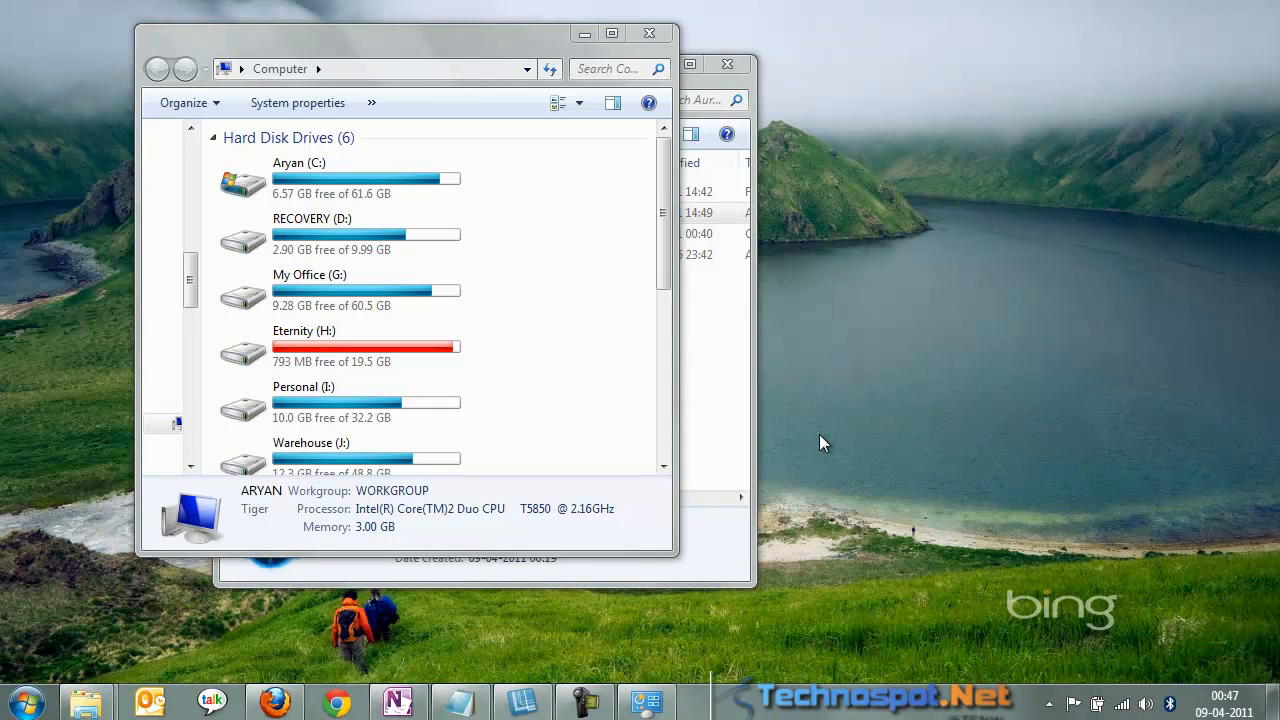
right_click(824, 444)
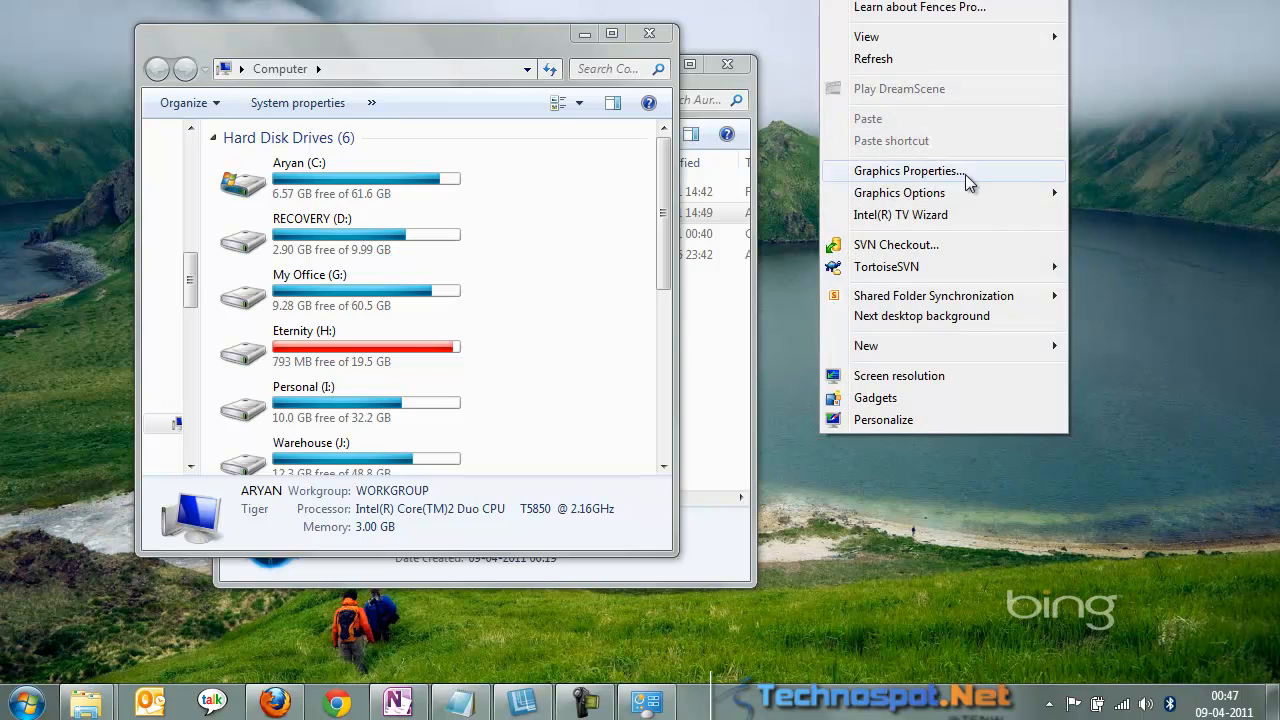
click(920, 316)
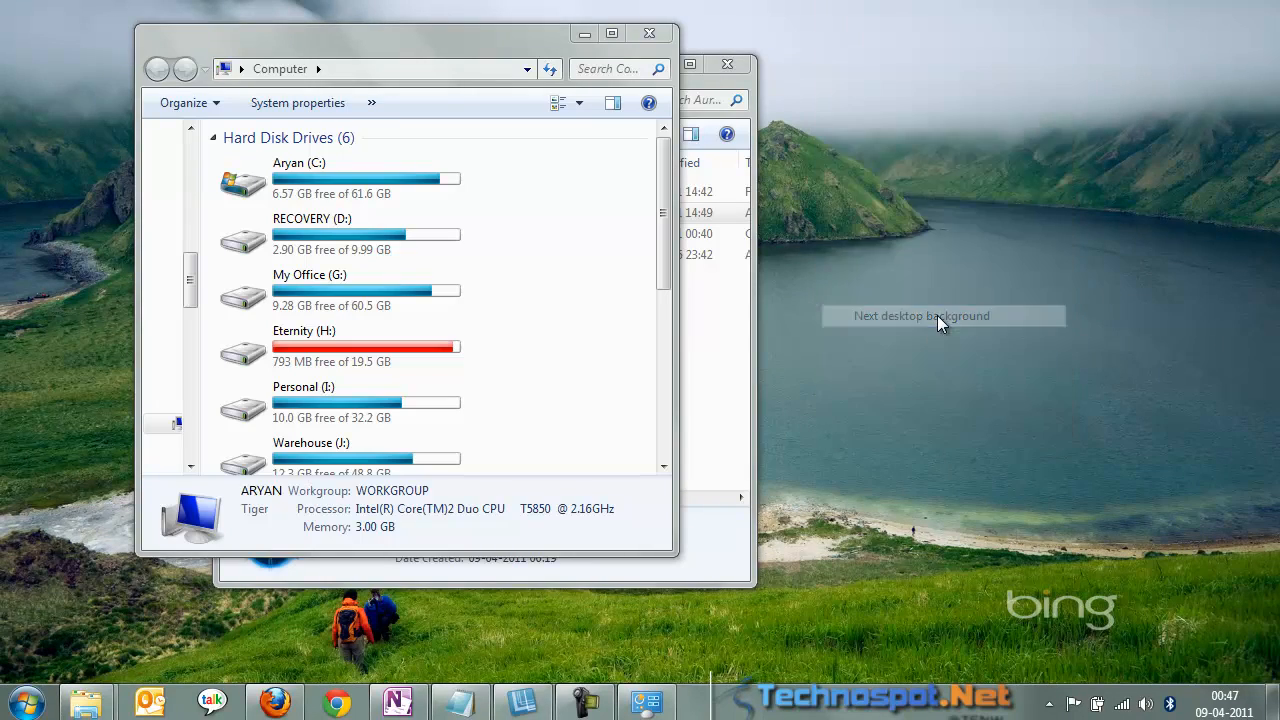
click(920, 316)
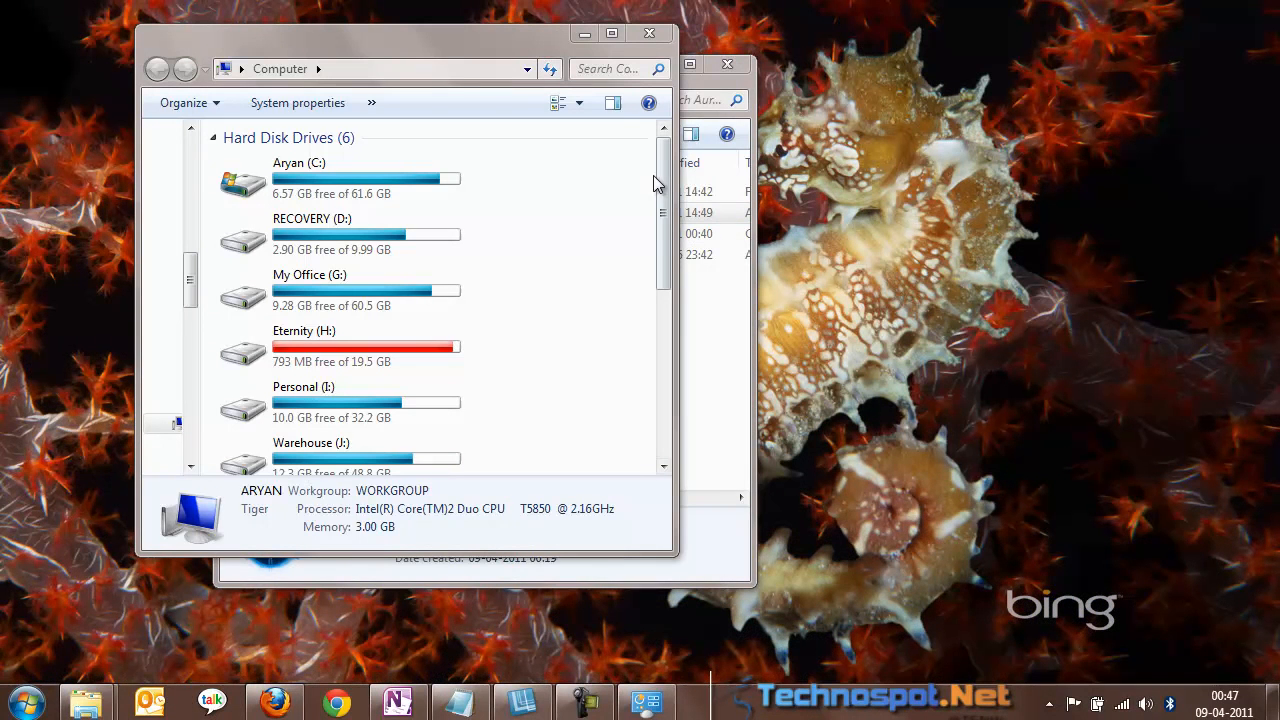
mouse_move(416, 556)
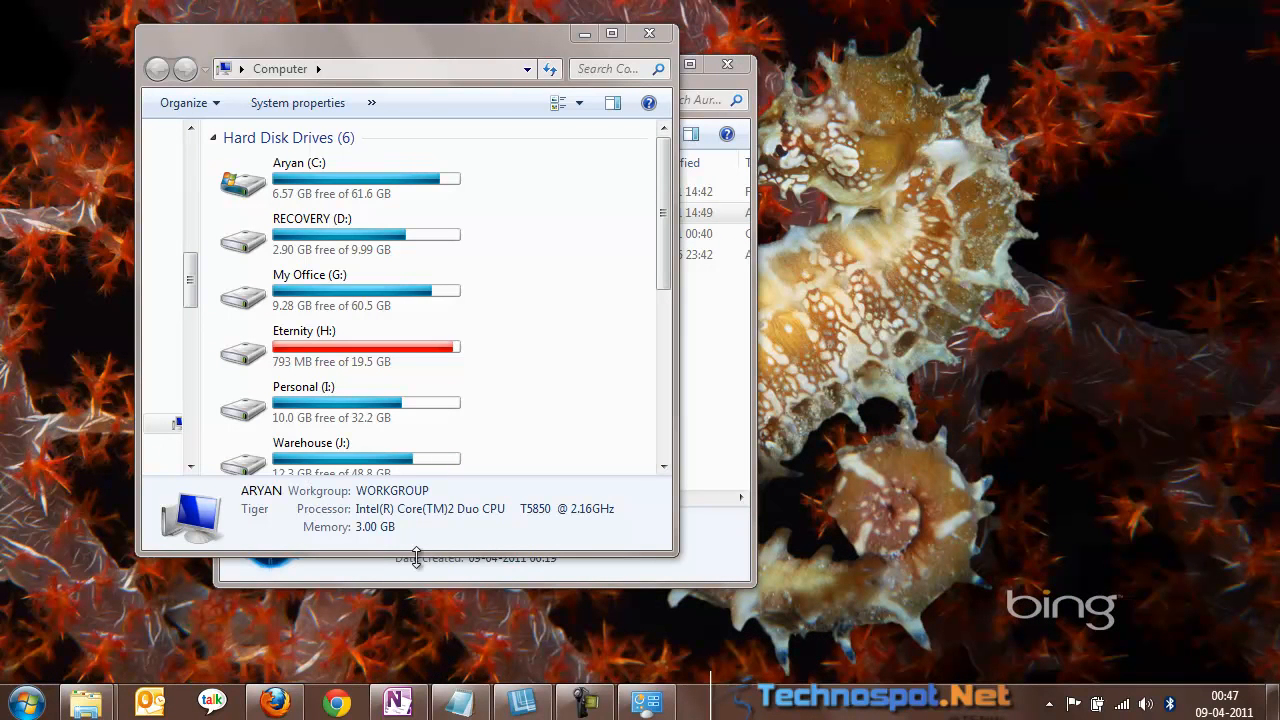
- Advance the wallpaper twice more to the sperm whale image and show the hidden tray icons
right_click(1000, 450)
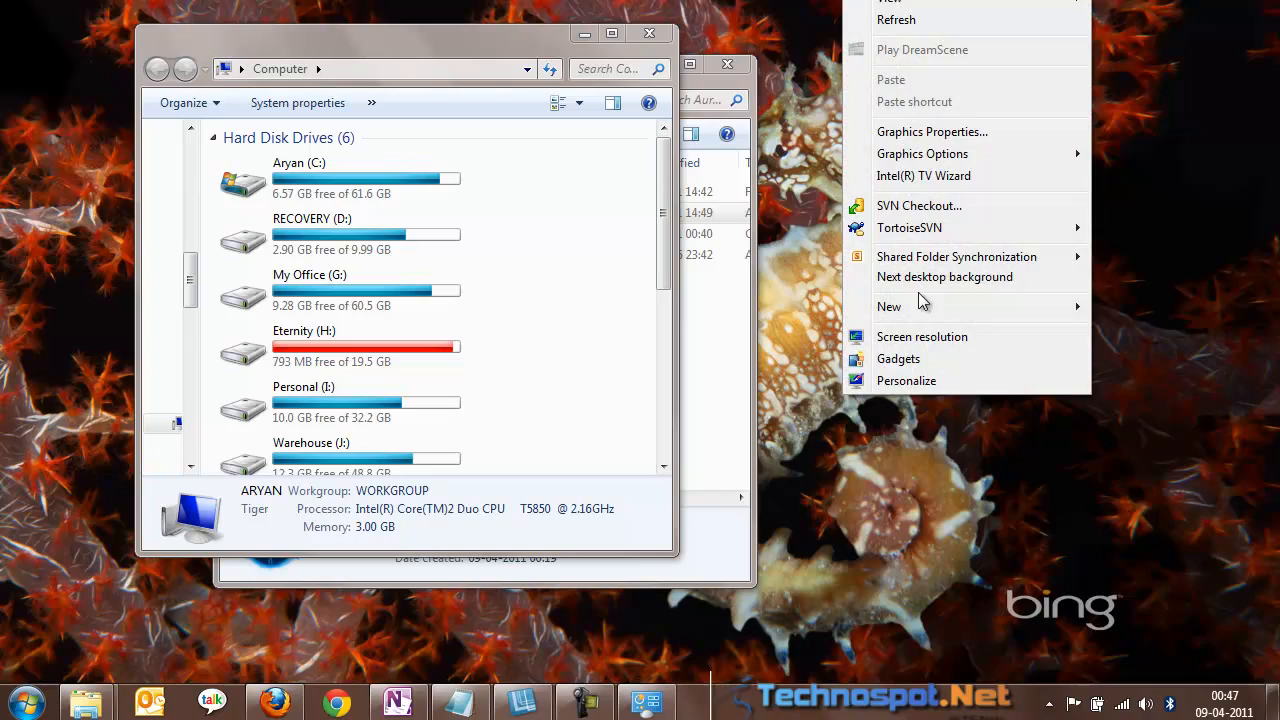
click(944, 276)
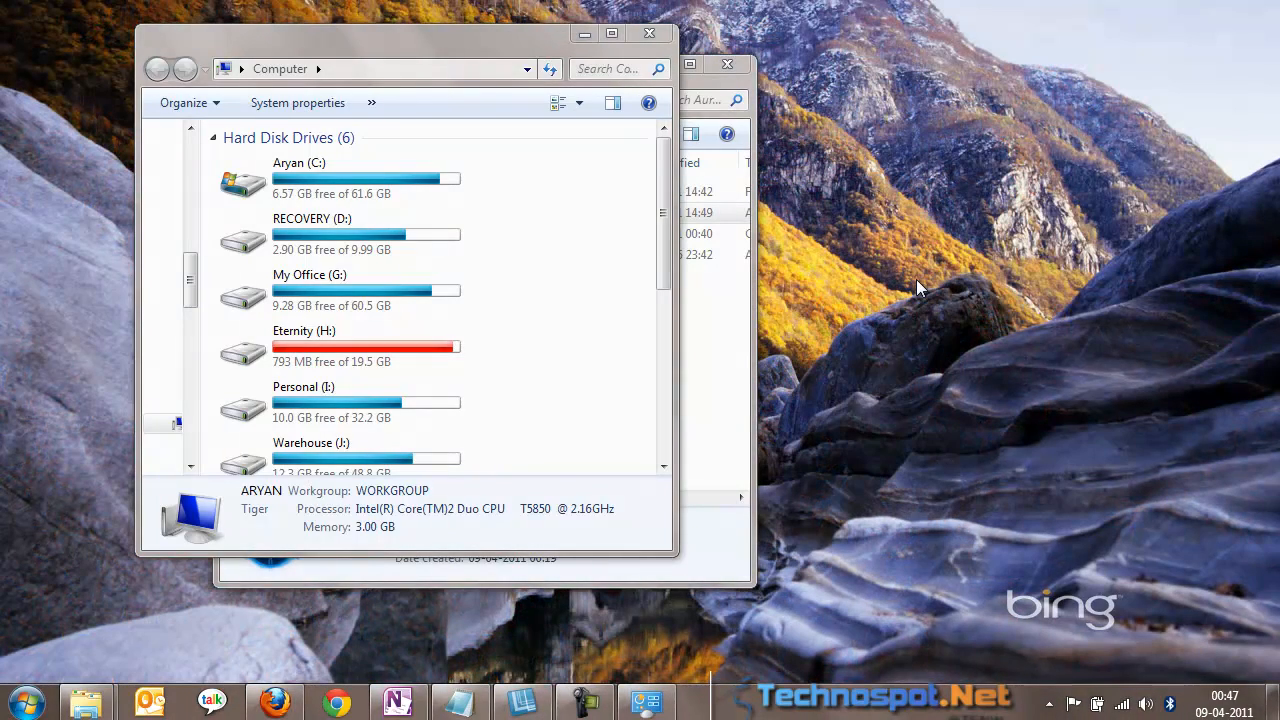
right_click(920, 288)
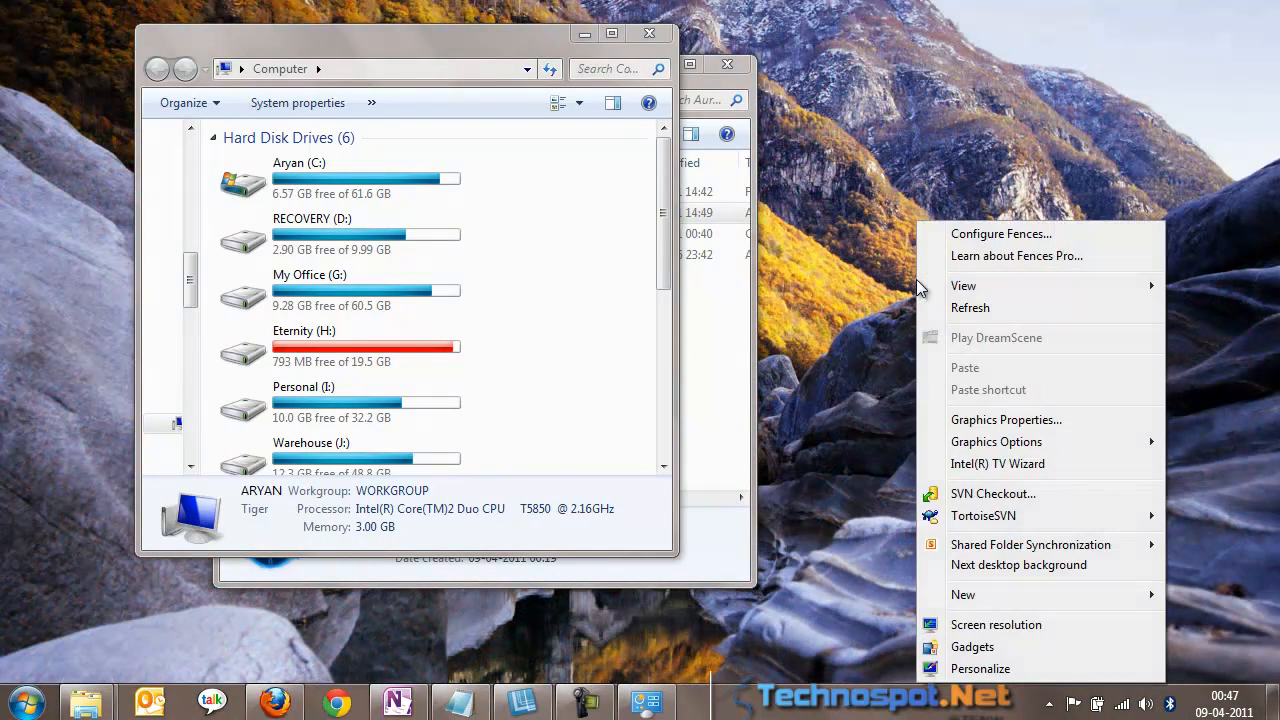
click(1018, 564)
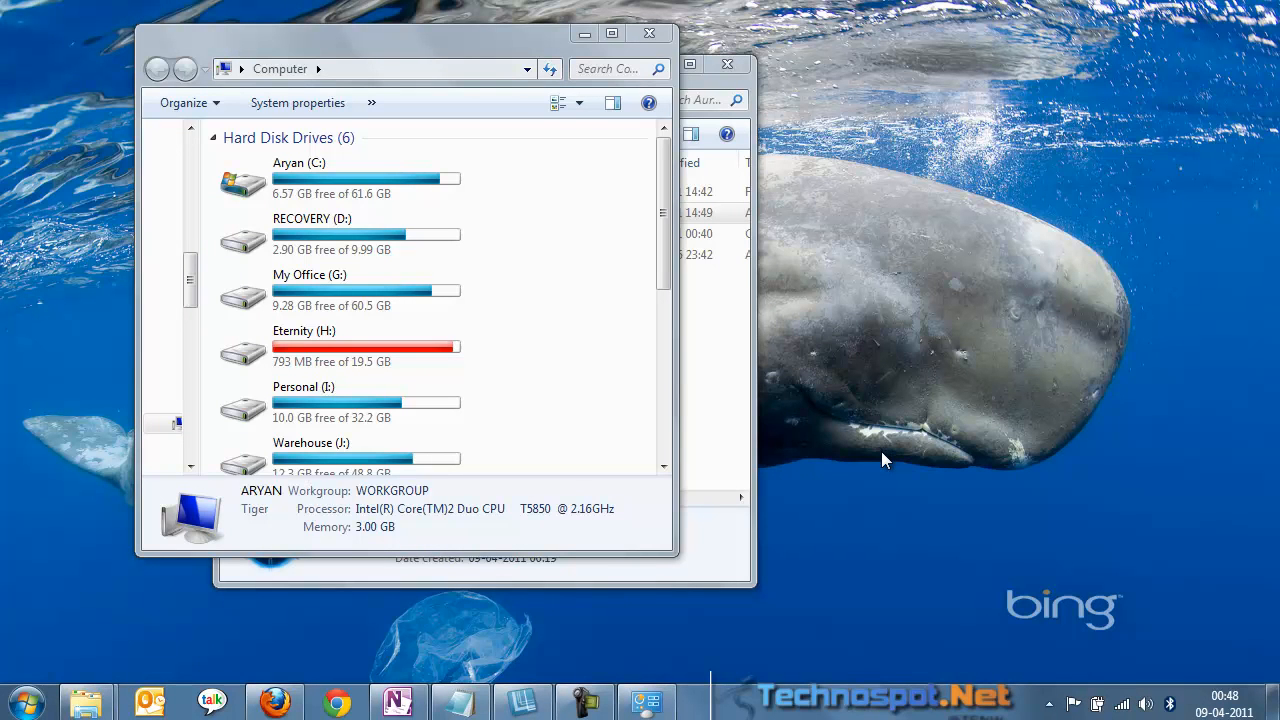
click(1048, 704)
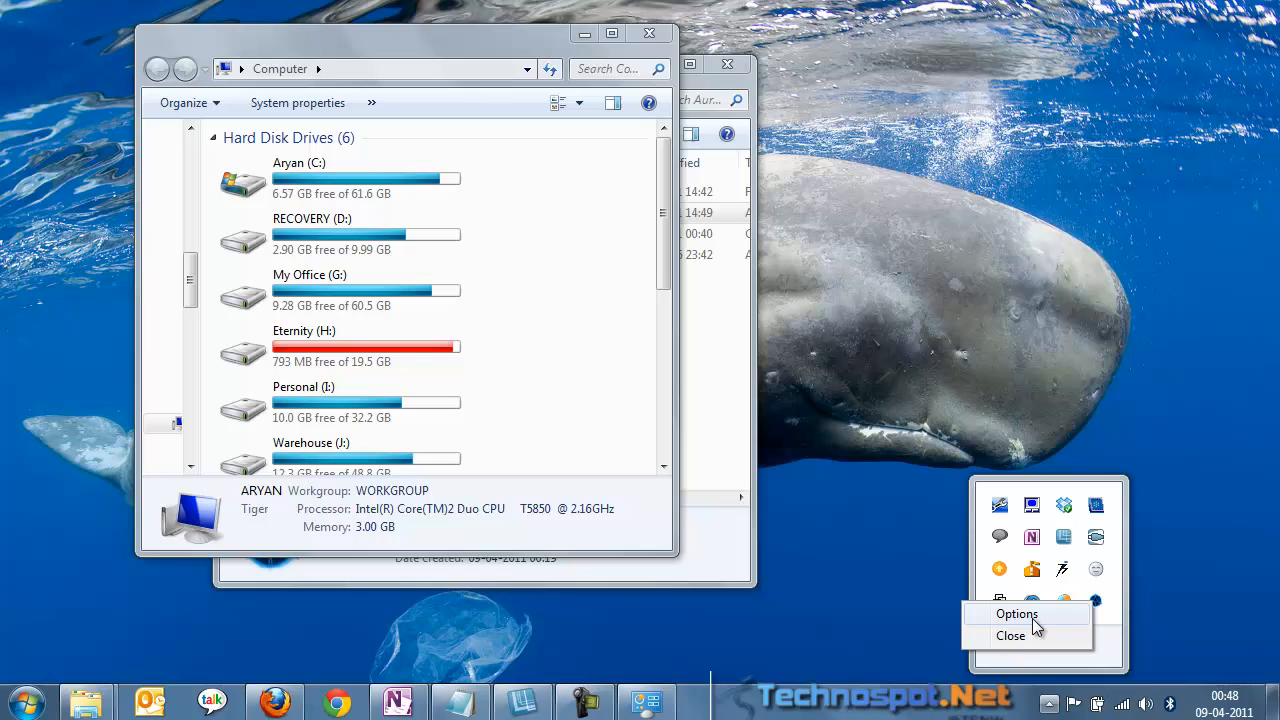
click(1016, 612)
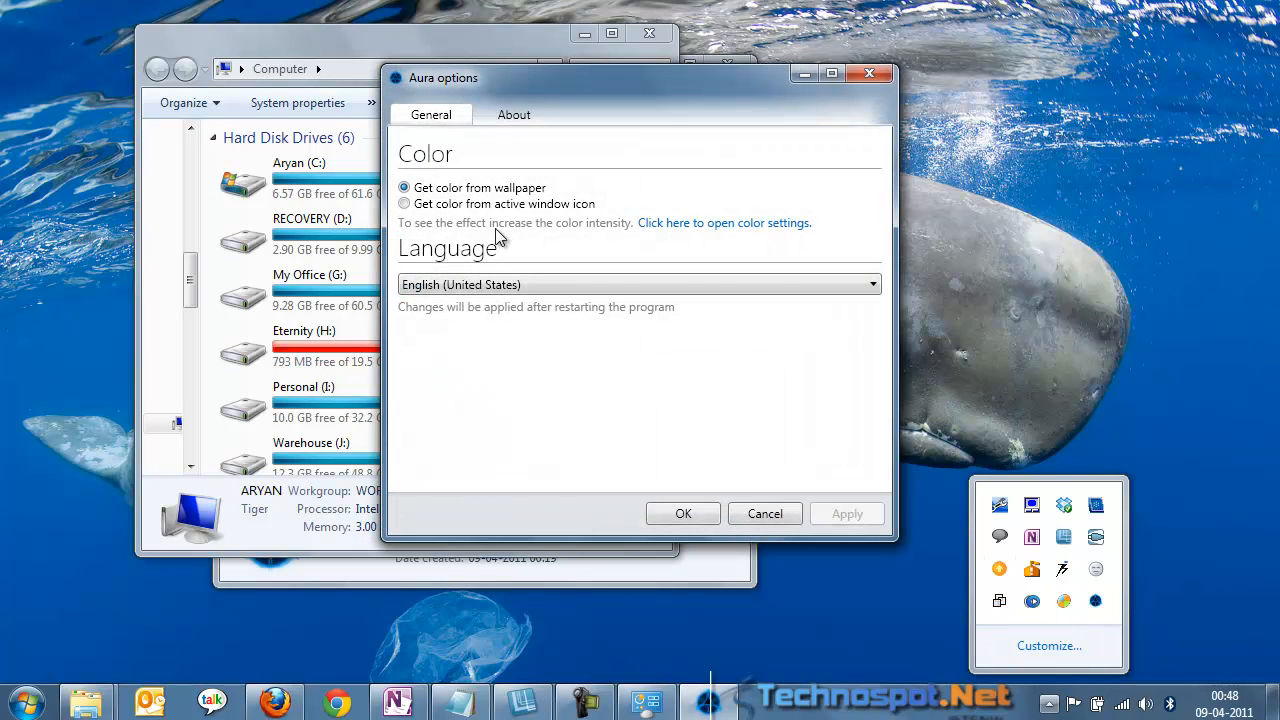
mouse_move(544, 204)
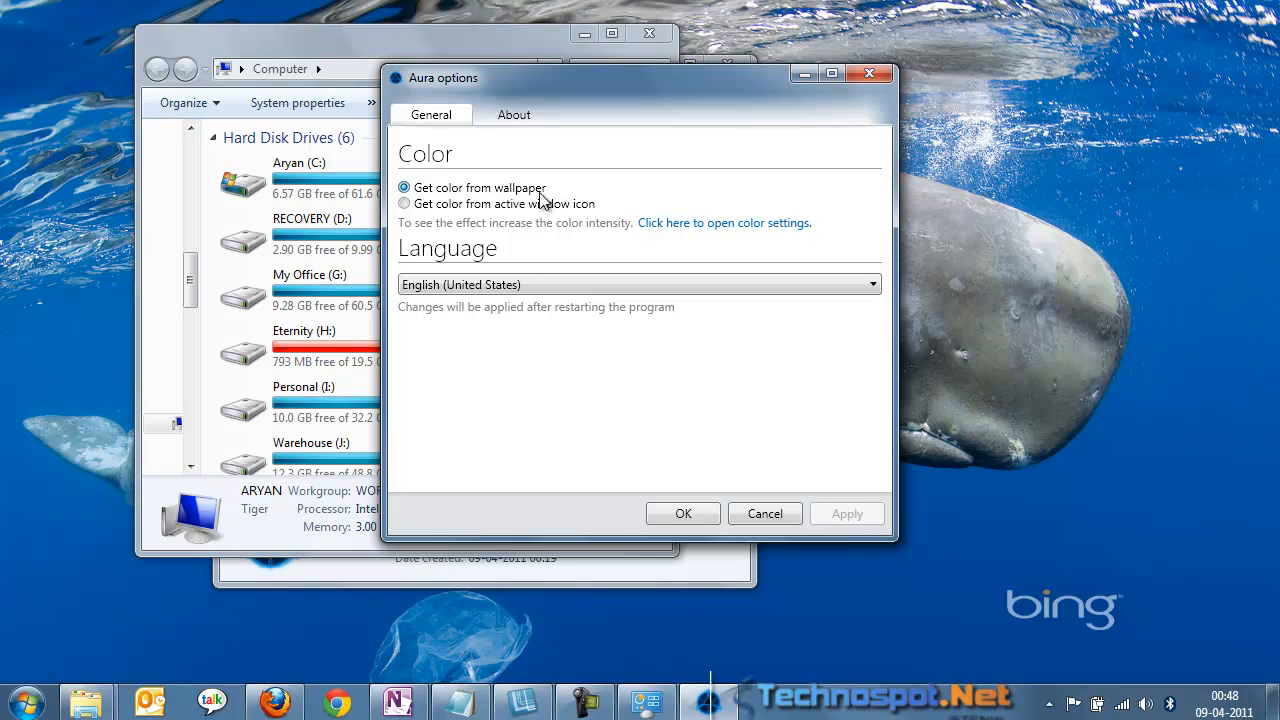
mouse_move(520, 210)
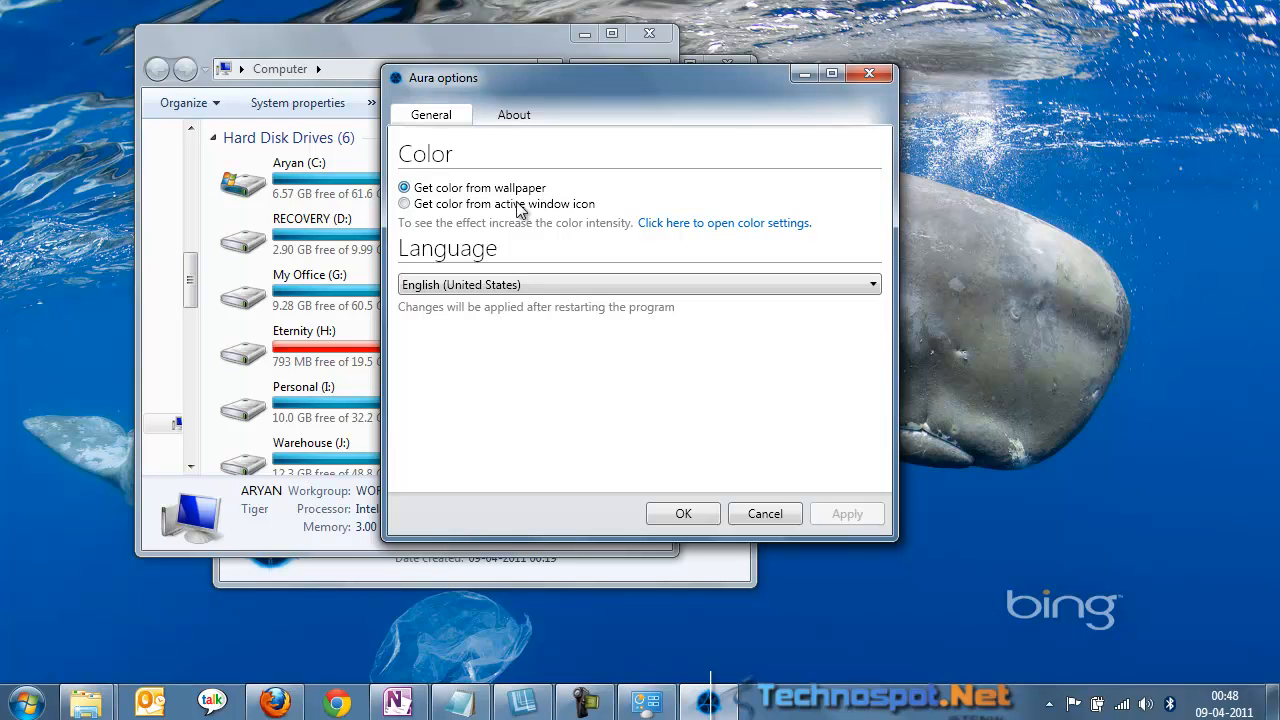
mouse_move(456, 220)
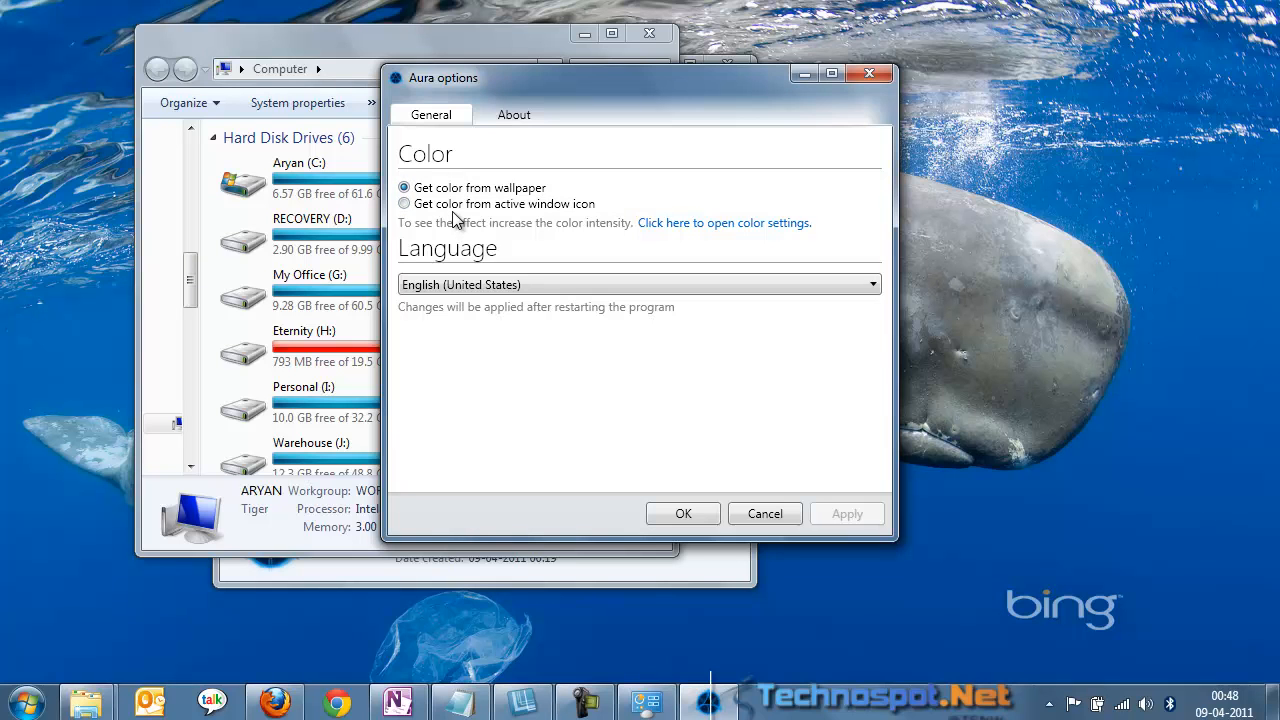
mouse_move(590, 212)
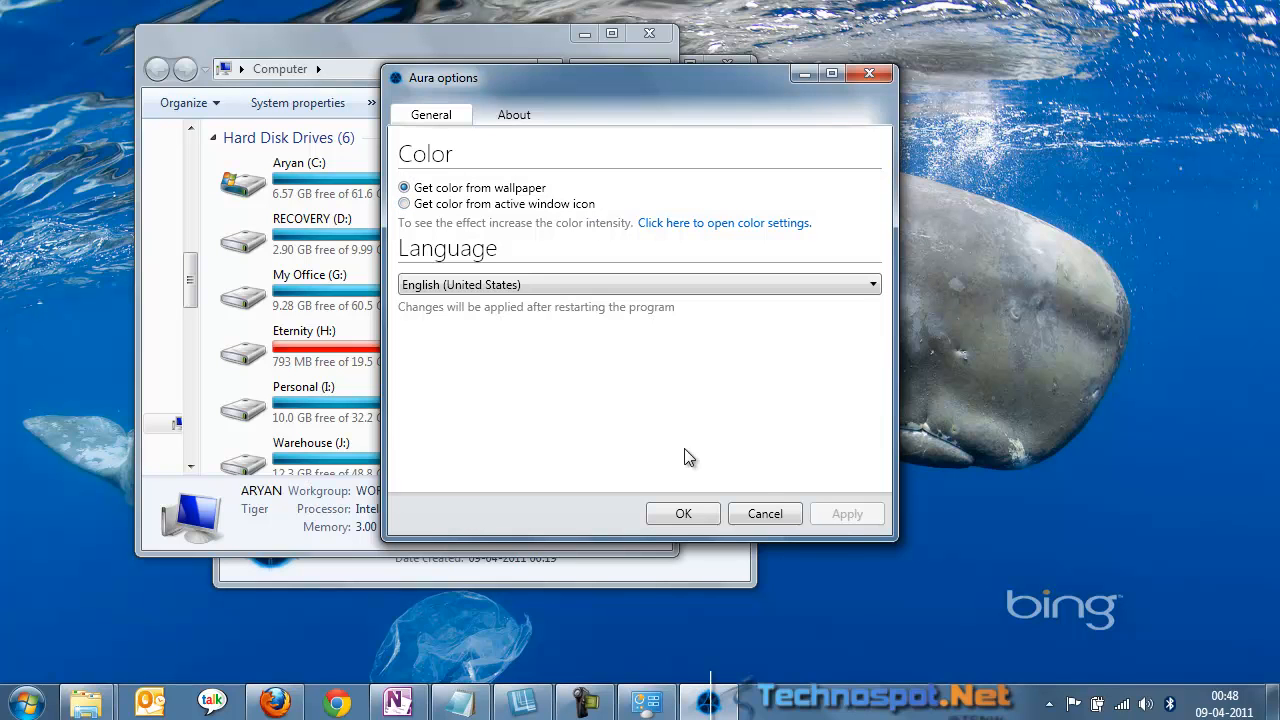
mouse_move(764, 512)
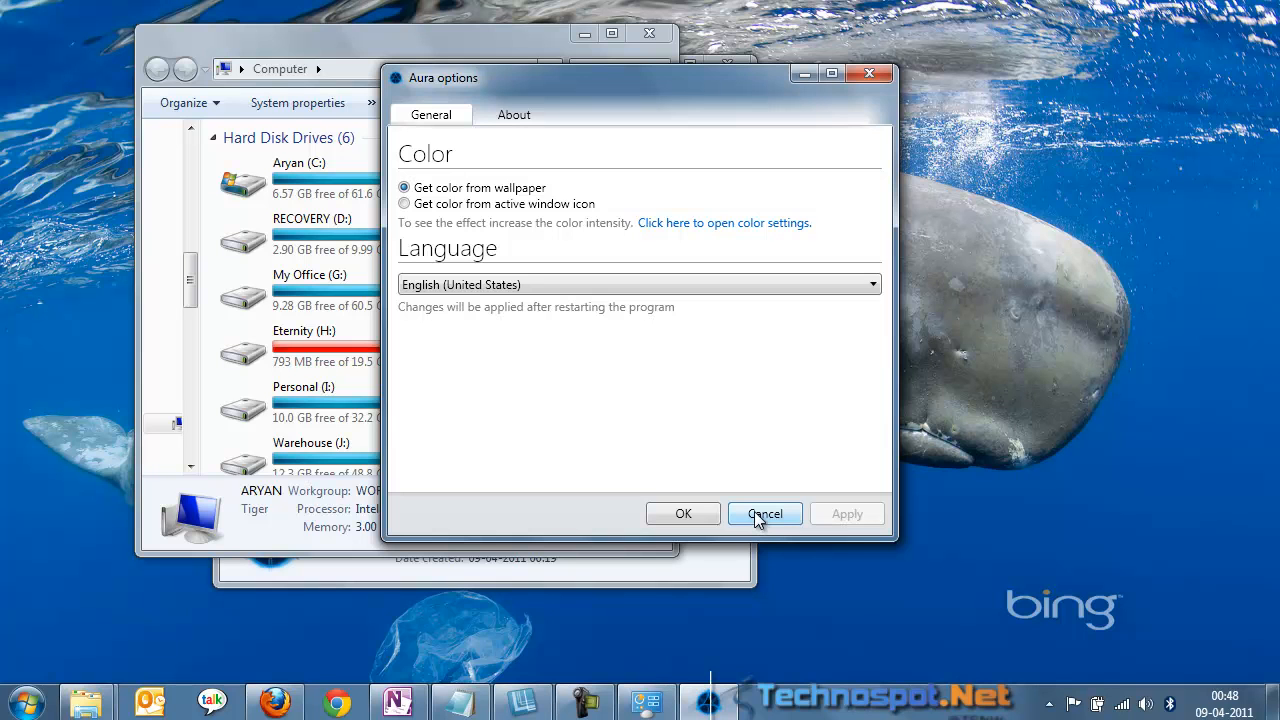
click(764, 512)
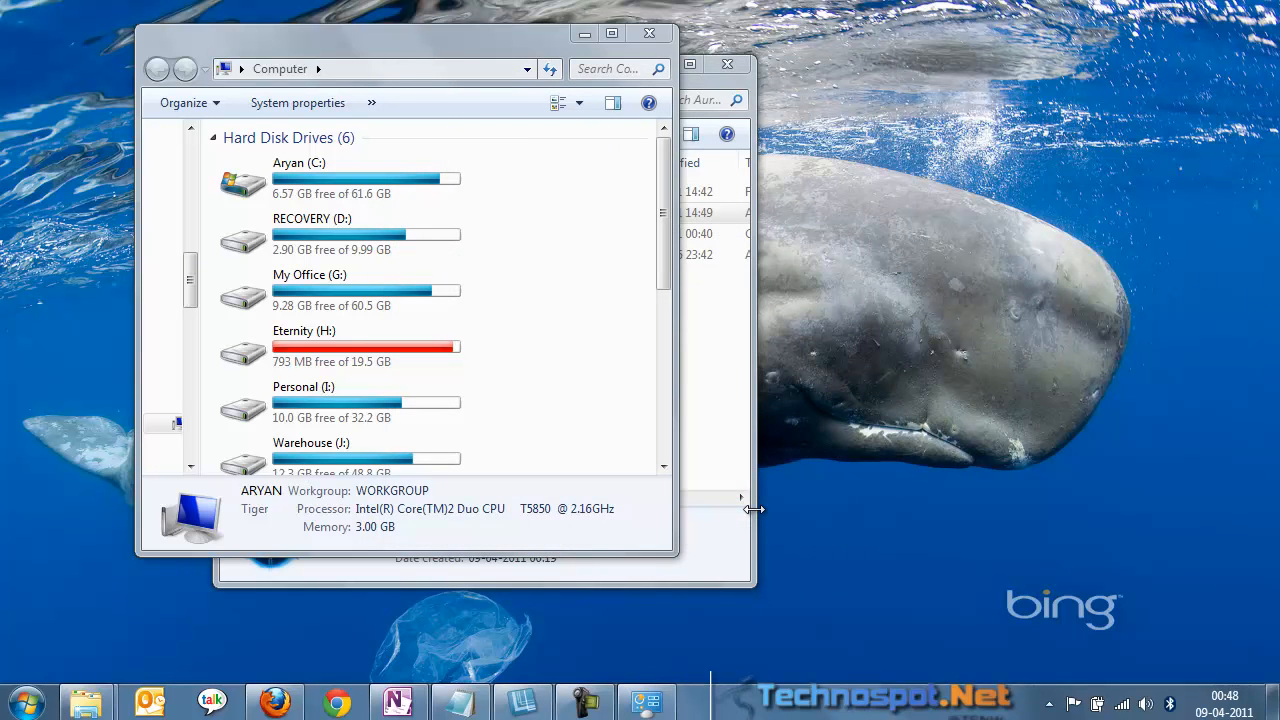
mouse_move(844, 508)
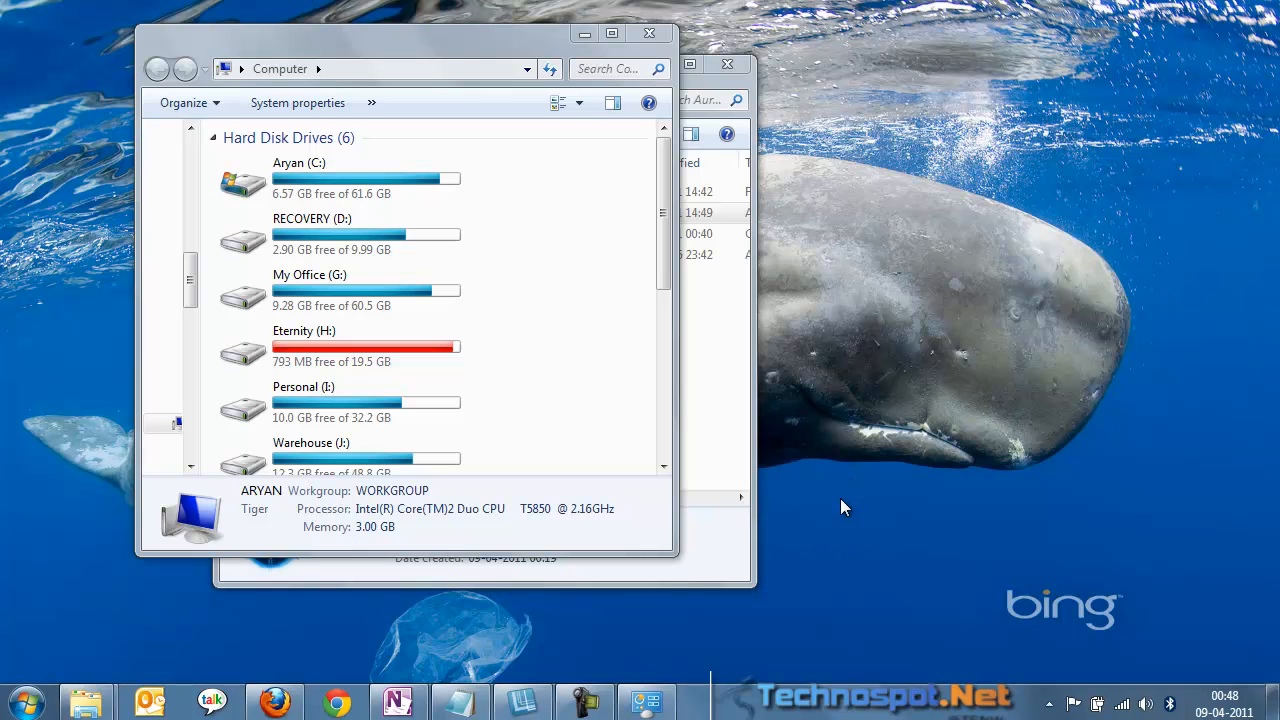
mouse_move(826, 610)
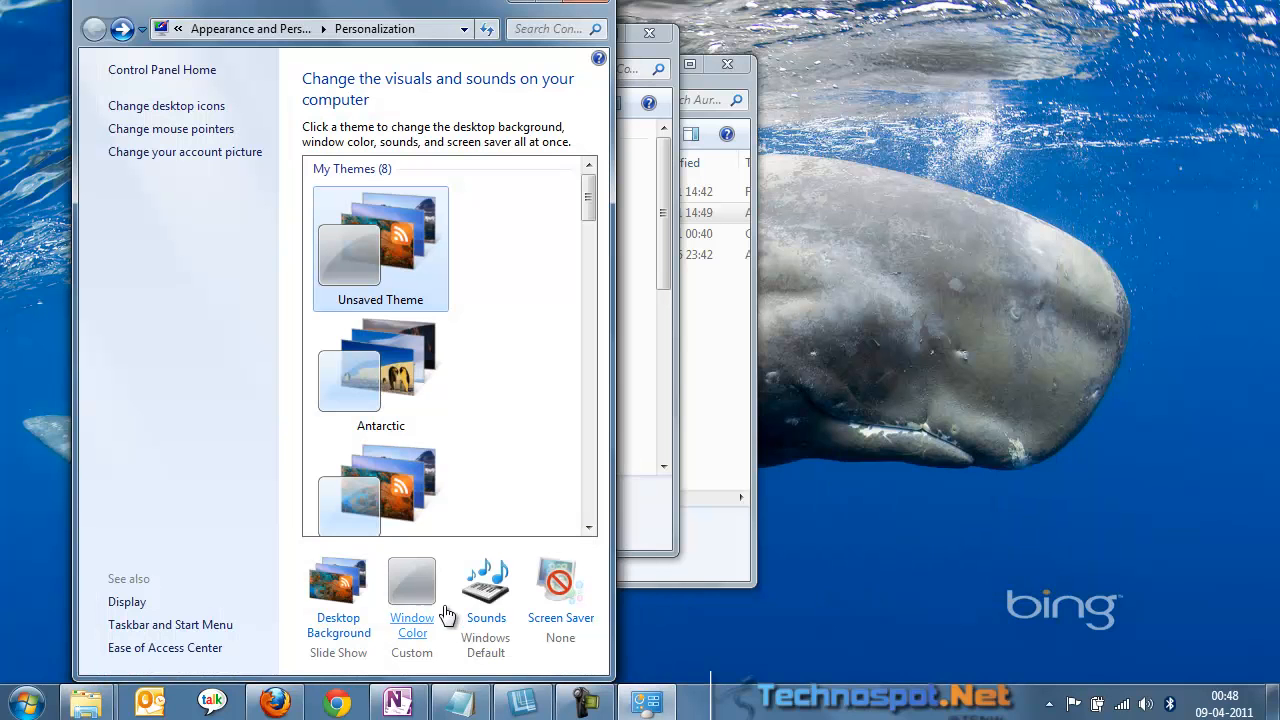
mouse_move(828, 544)
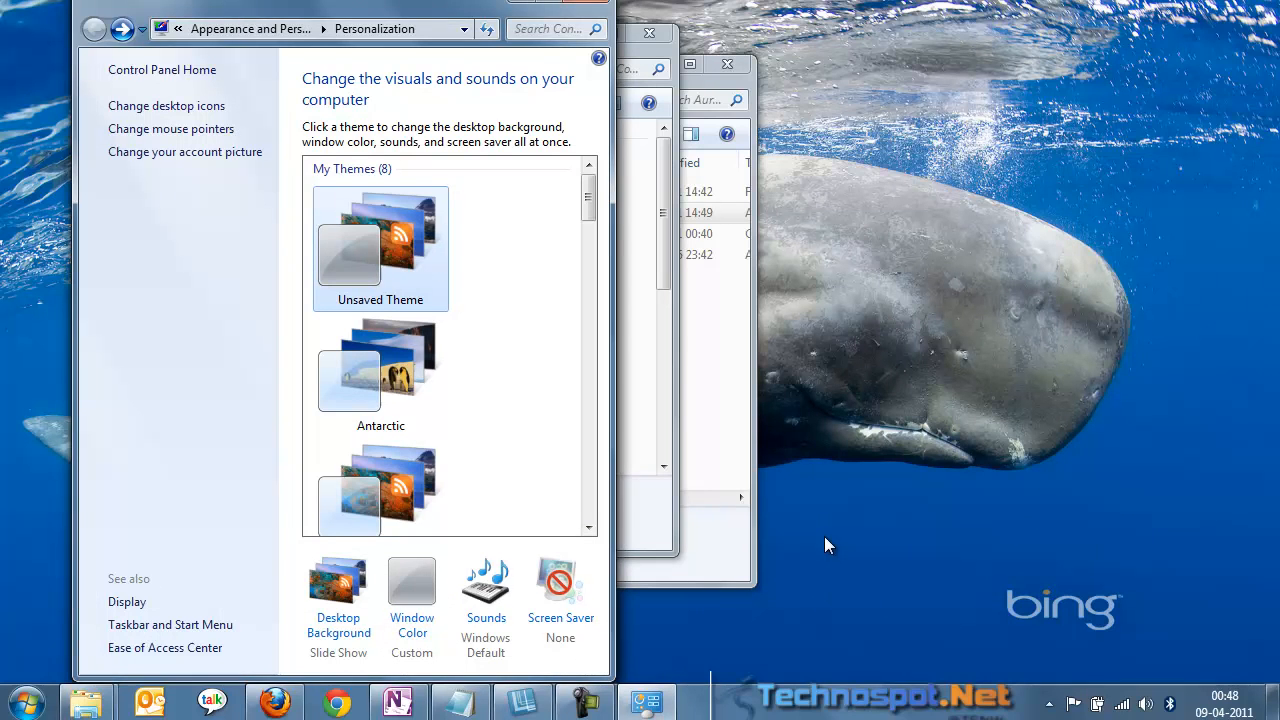
mouse_move(948, 448)
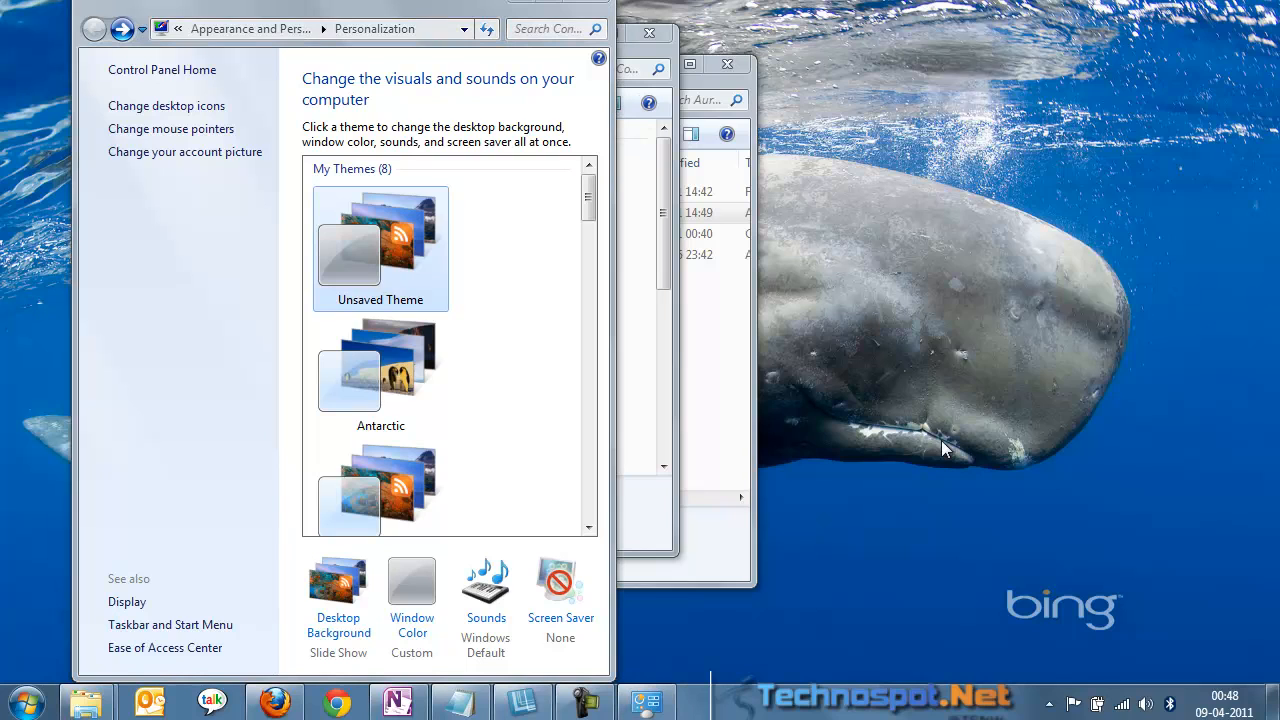
mouse_move(988, 330)
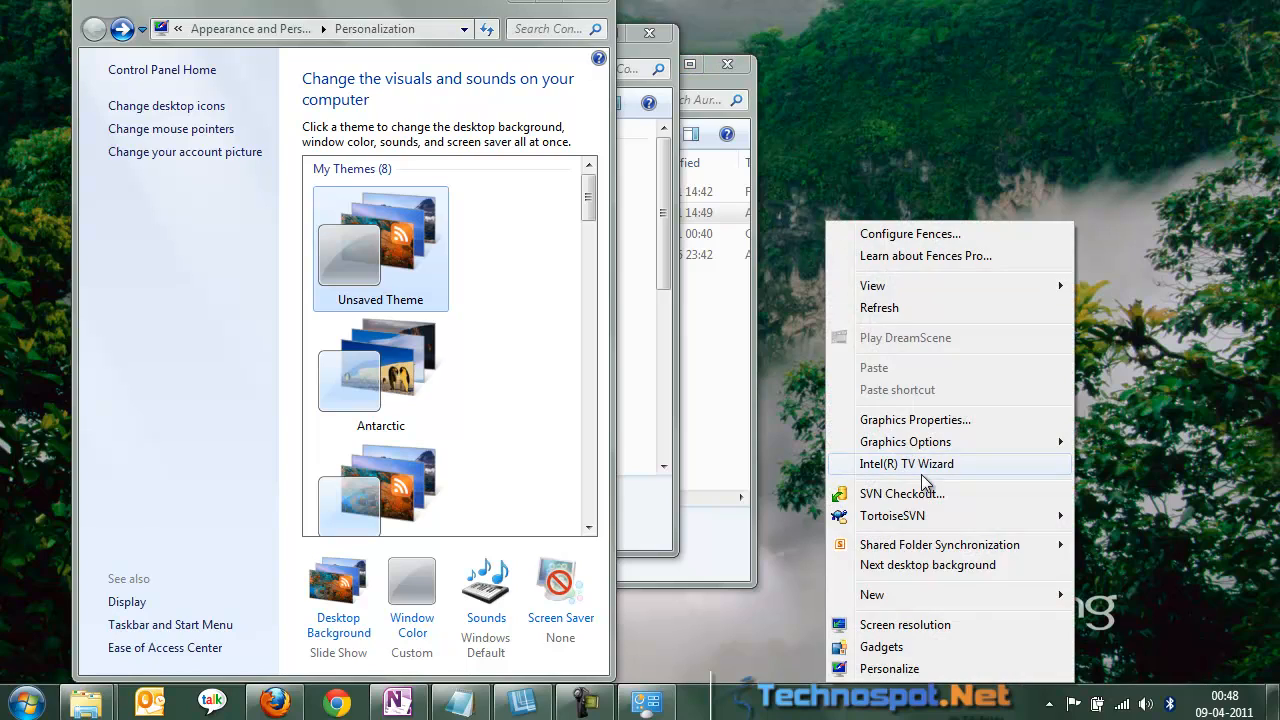
- Step the wallpaper through the lake and wooden bridge Bing pictures
click(928, 564)
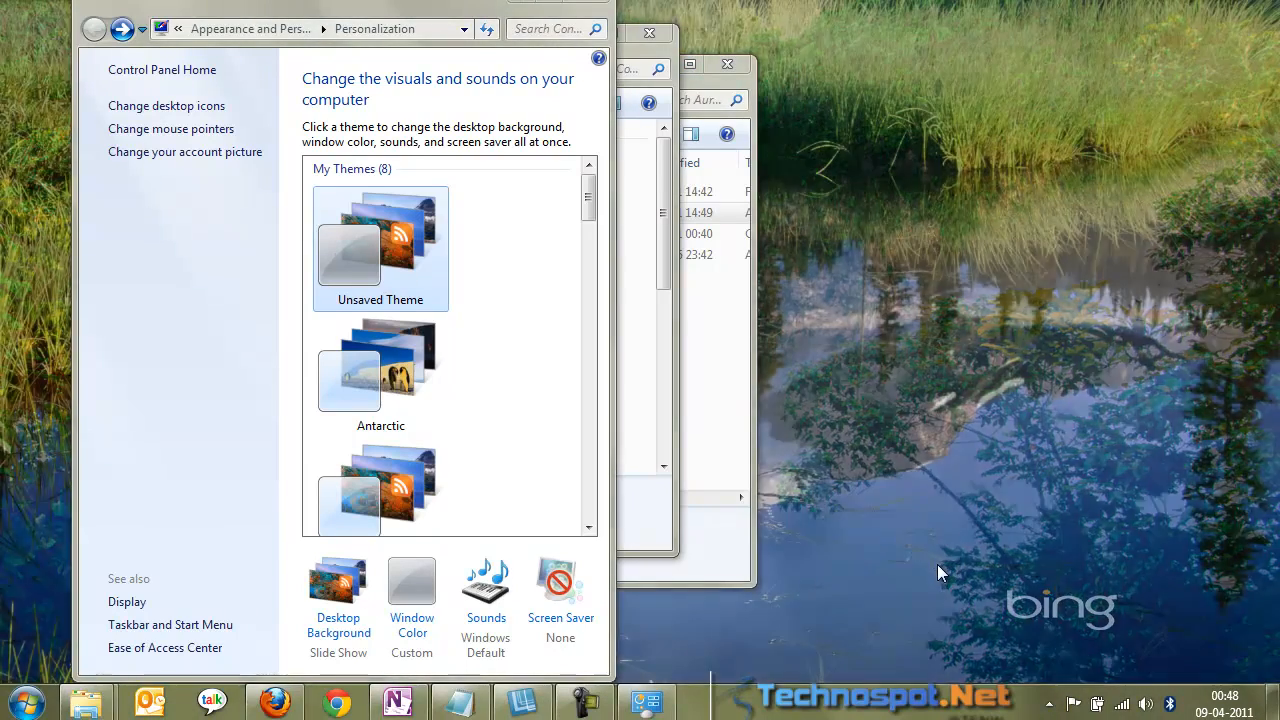
right_click(940, 572)
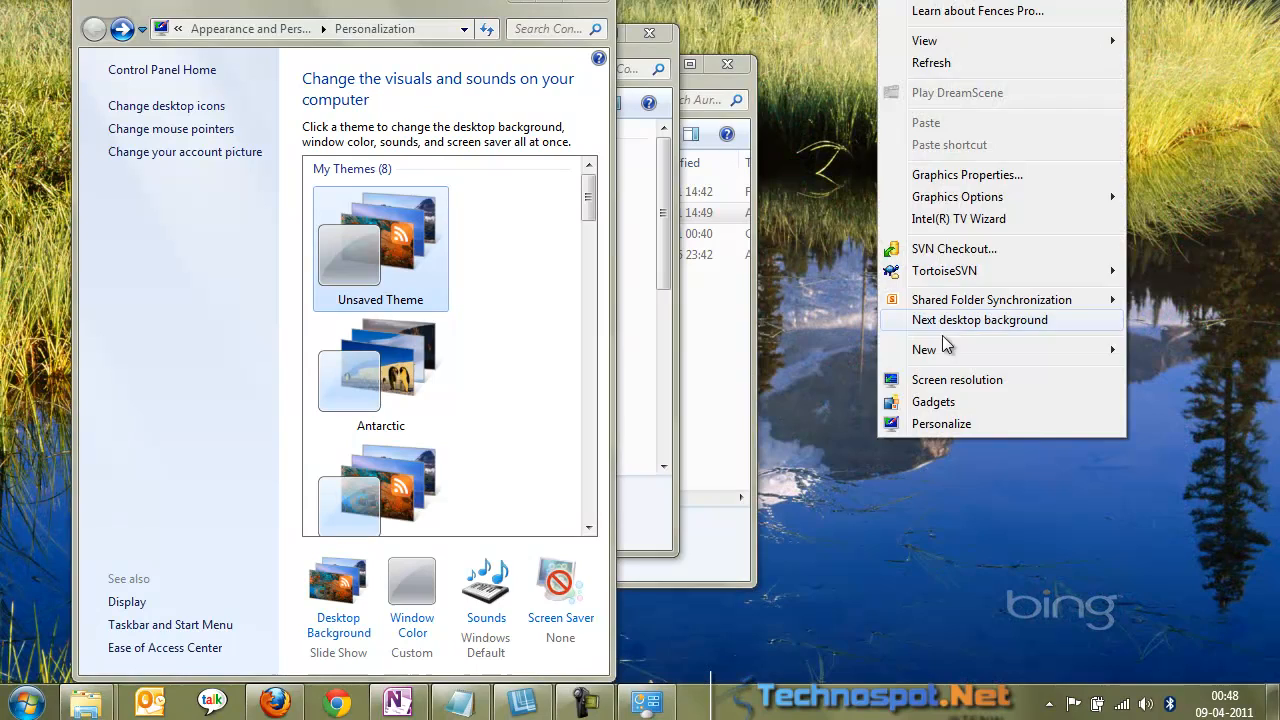
click(980, 320)
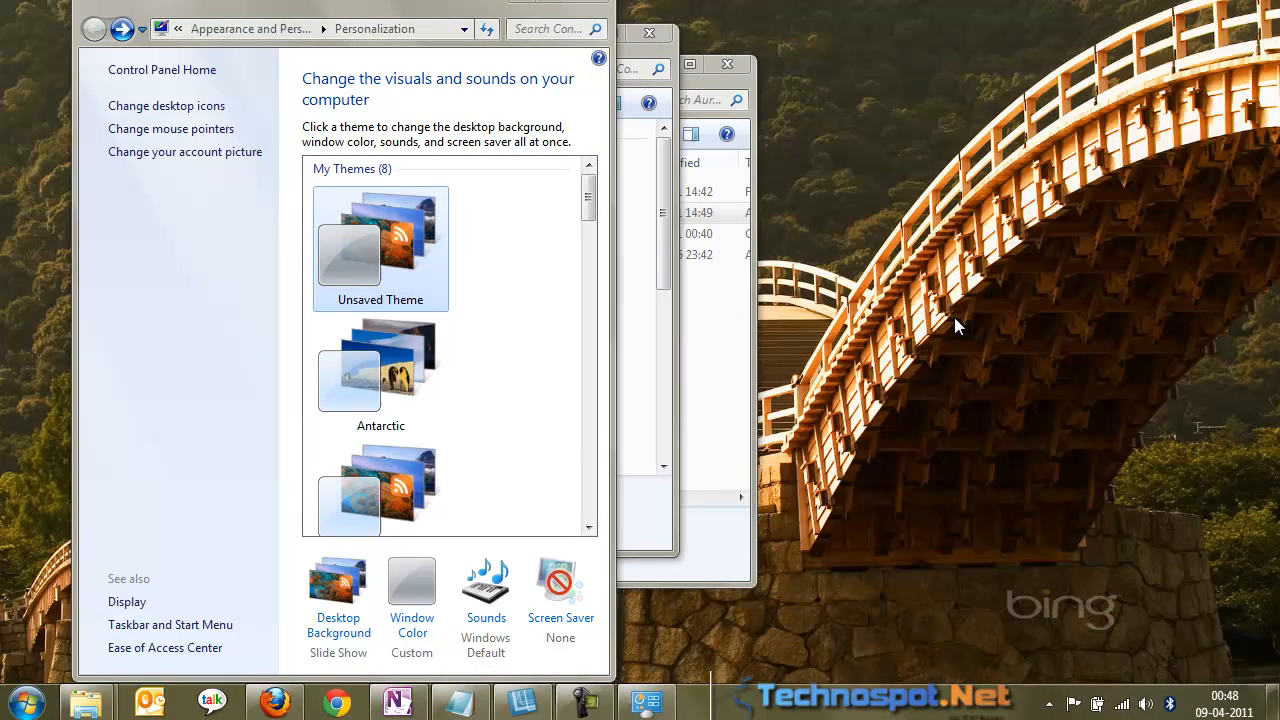
right_click(956, 326)
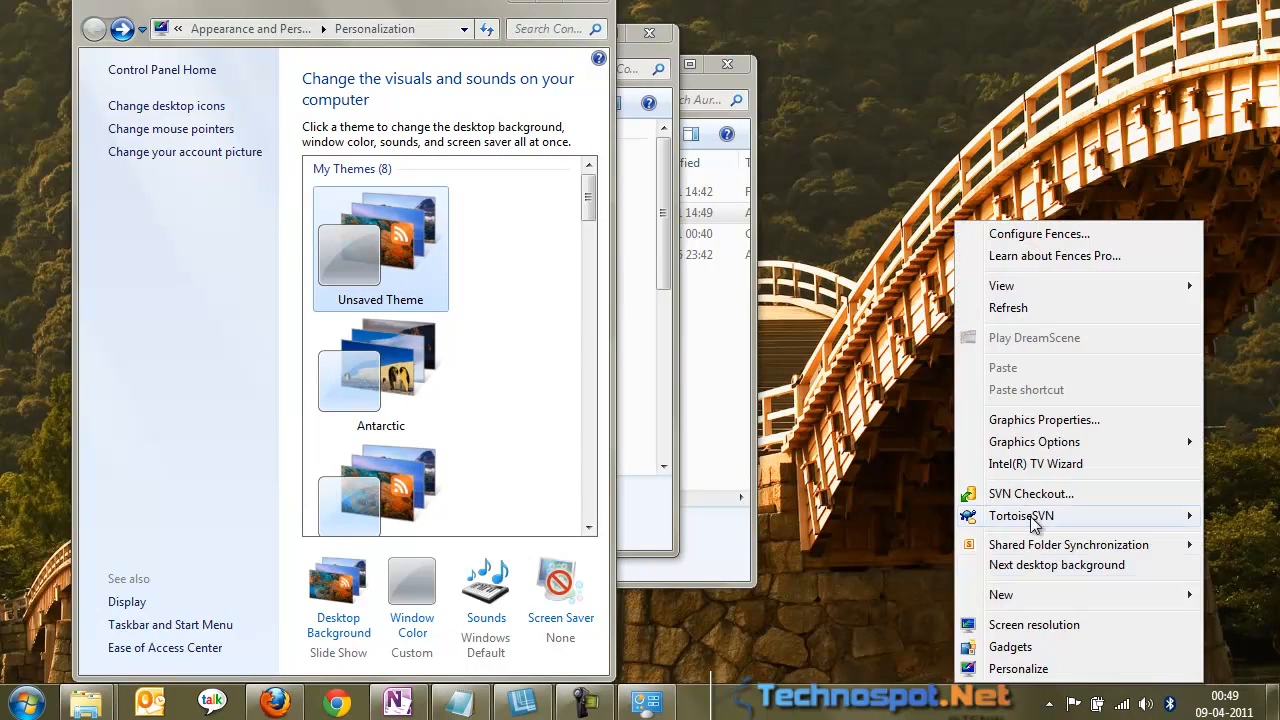
- Step the wallpaper on past the cave to the underwater seahorse image
click(1056, 564)
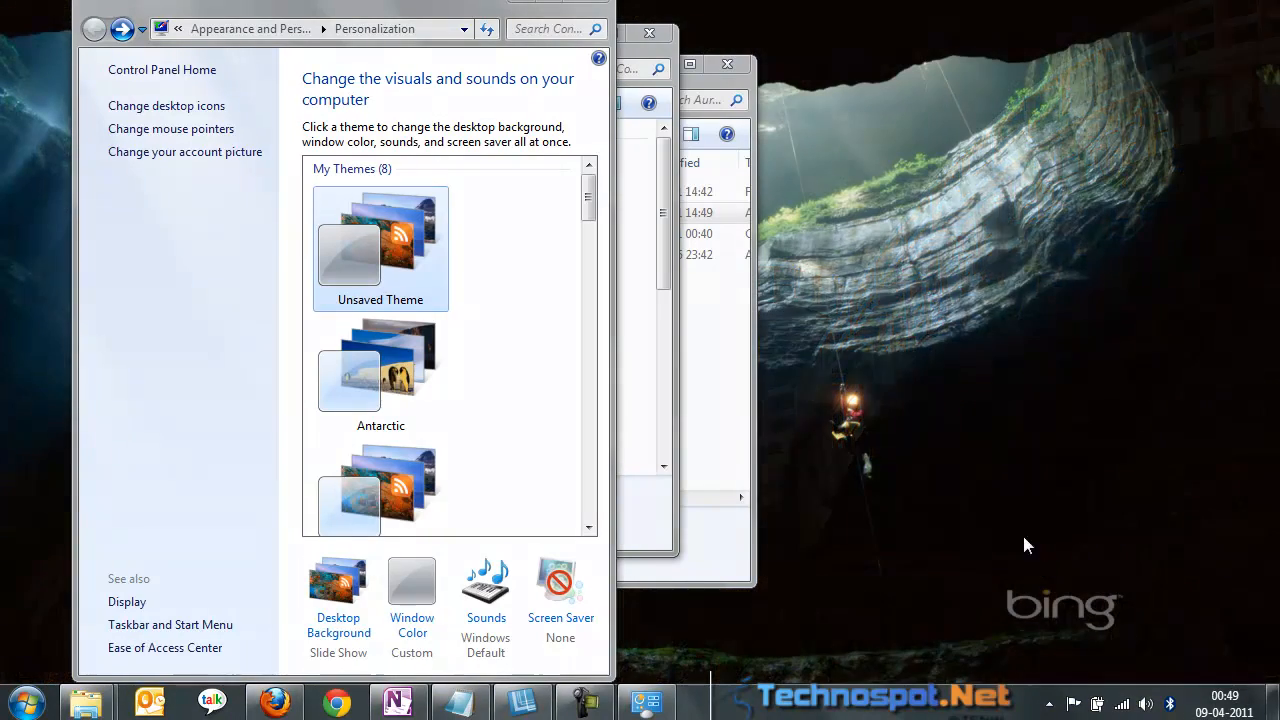
right_click(1024, 544)
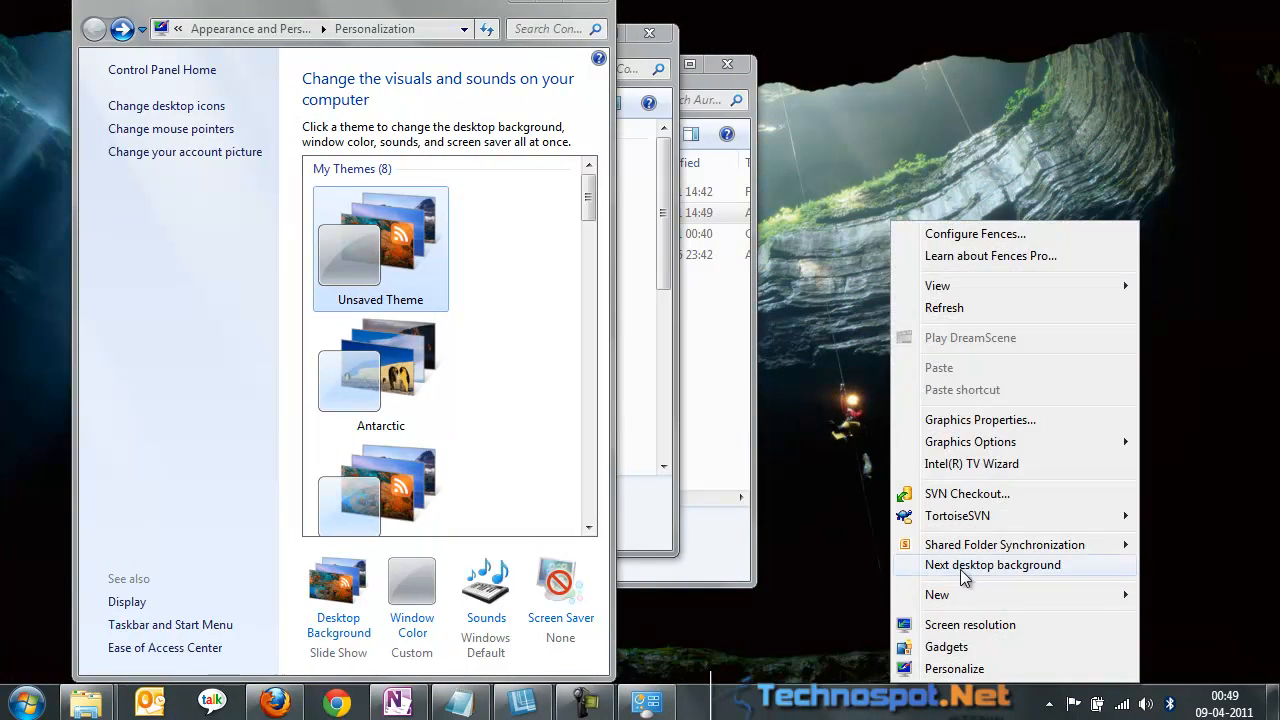
click(992, 564)
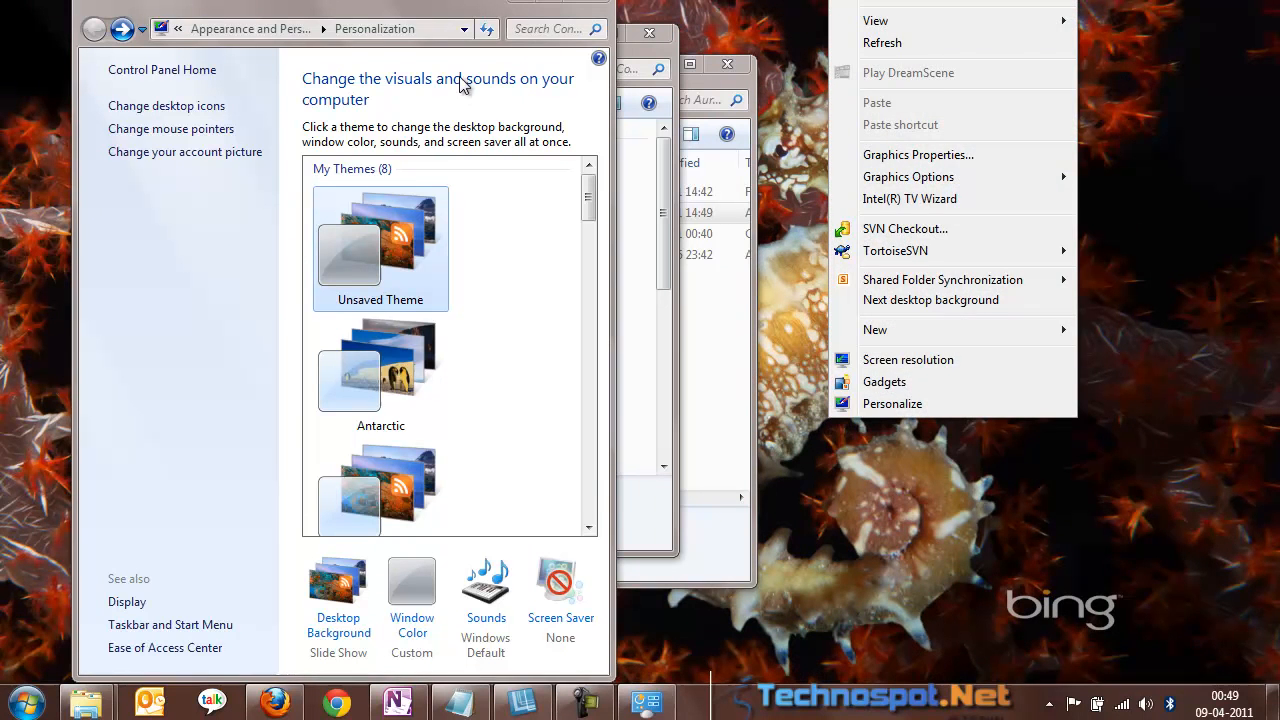
click(440, 28)
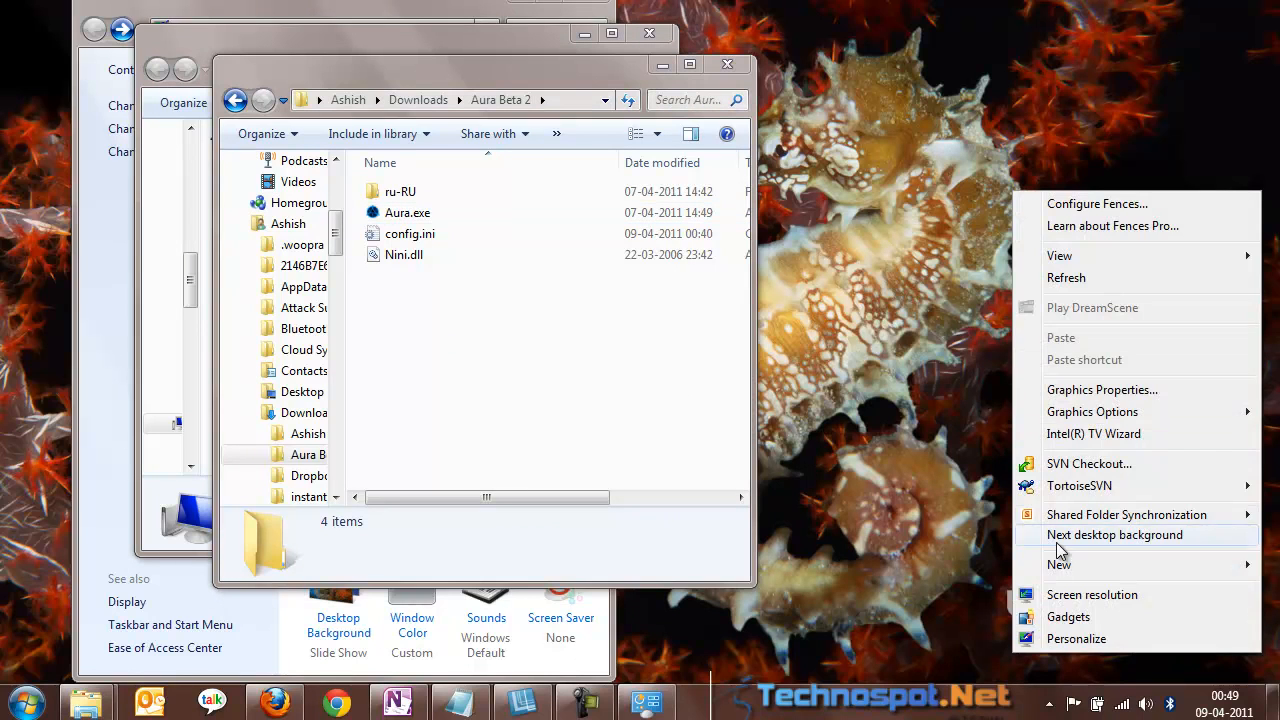
- Advance the wallpaper three times, through mountain lake and road images to the sea-stack scene
click(1114, 534)
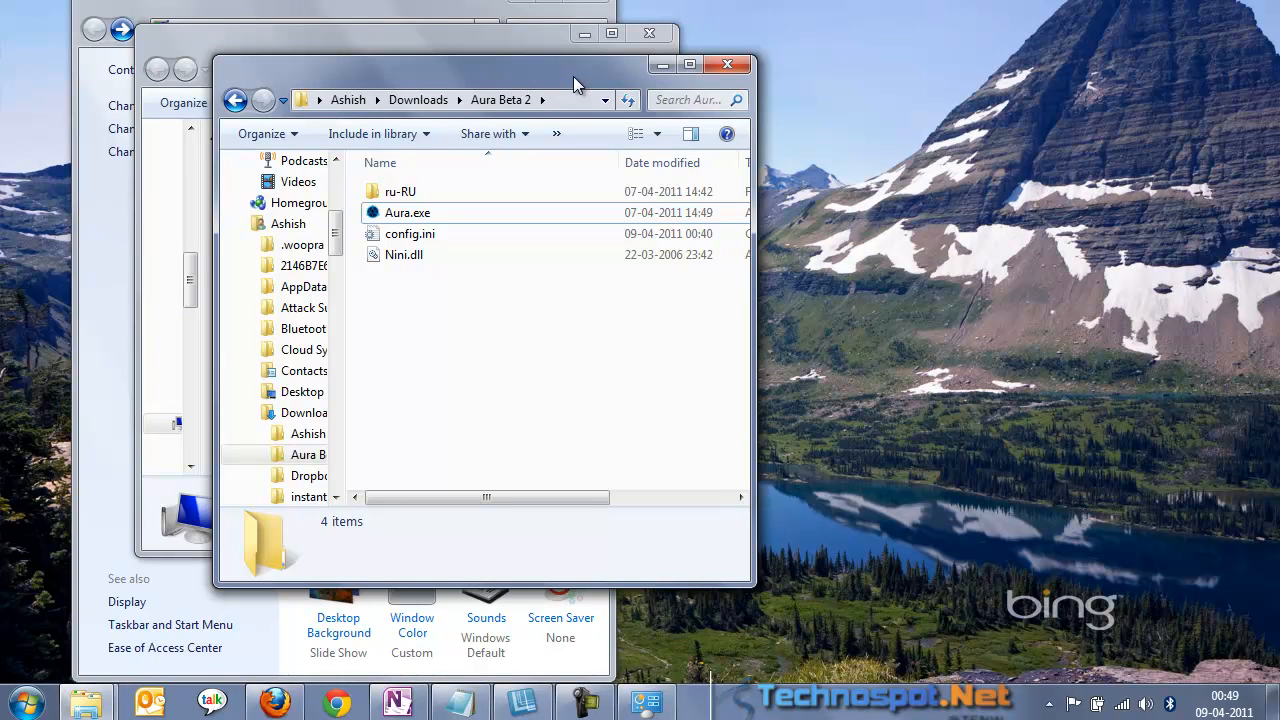
mouse_move(884, 280)
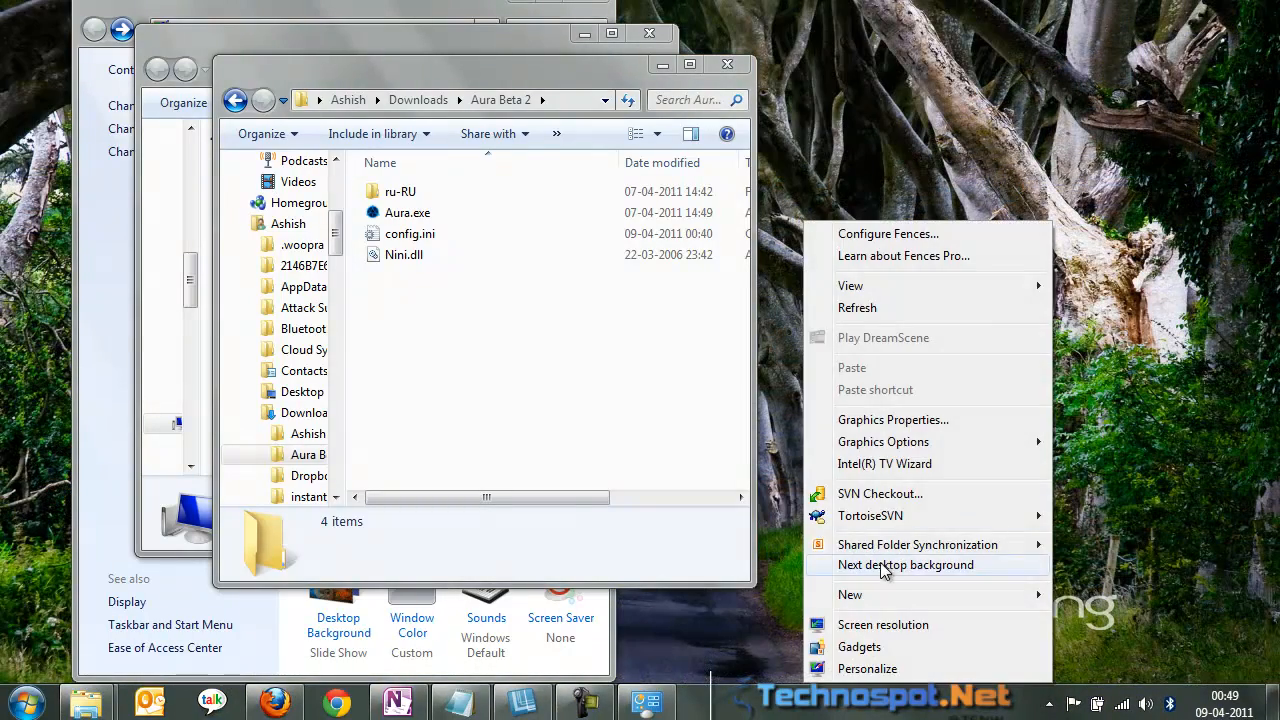
click(904, 564)
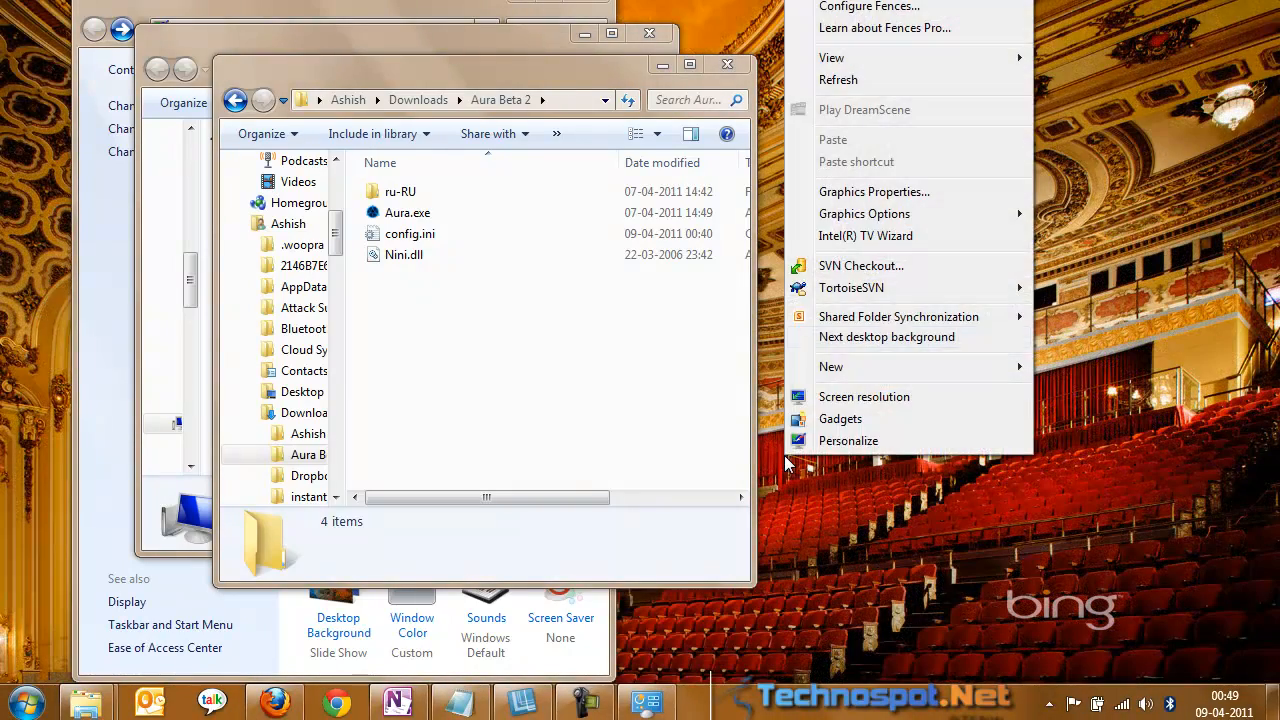
click(888, 336)
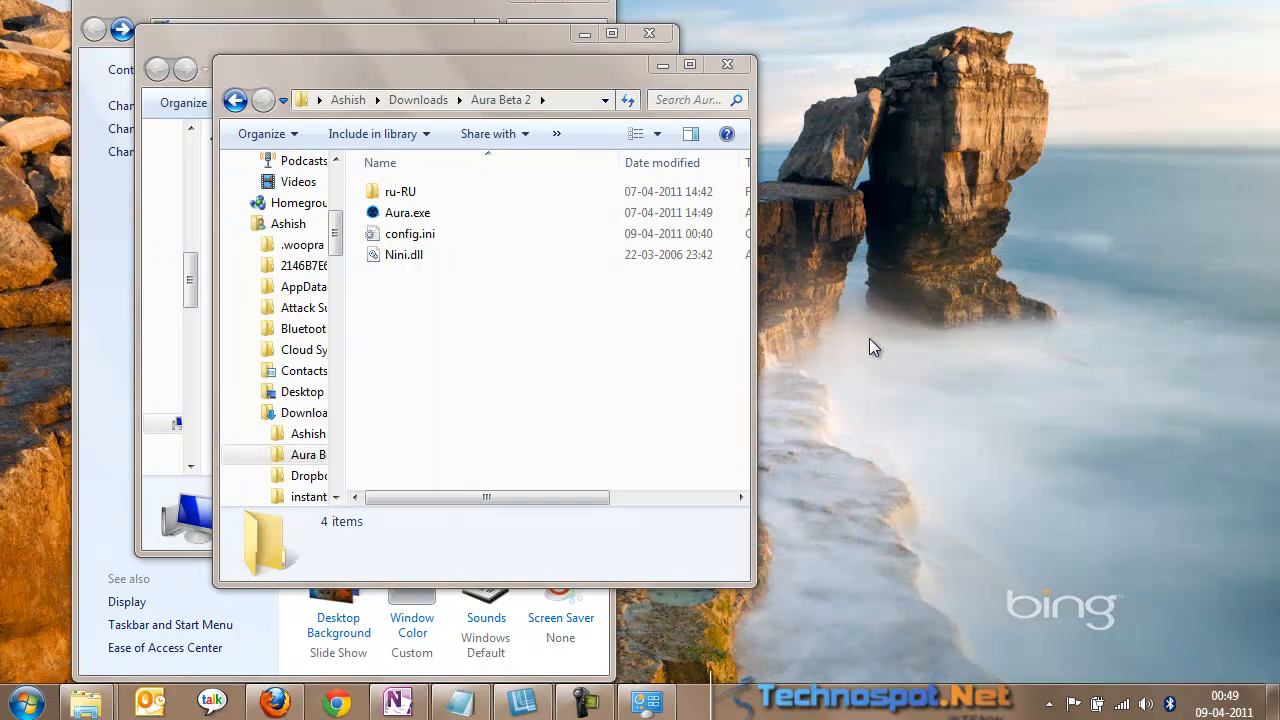
mouse_move(412, 624)
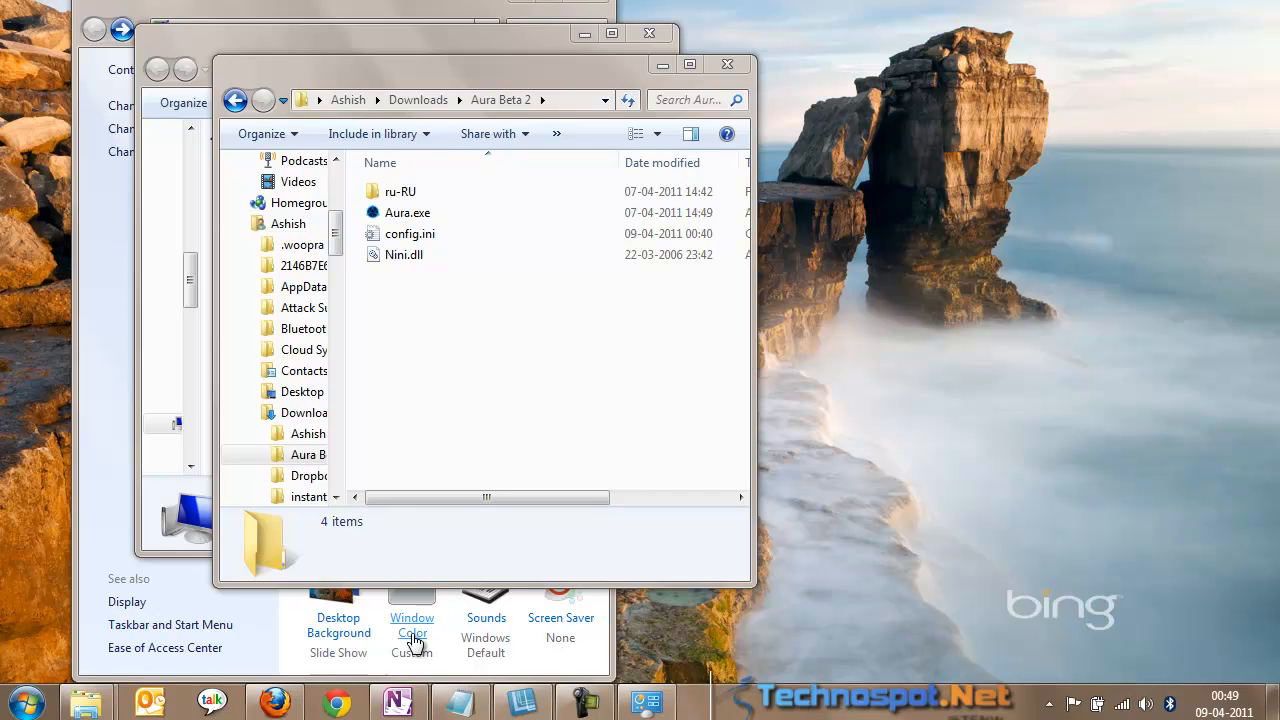
click(412, 624)
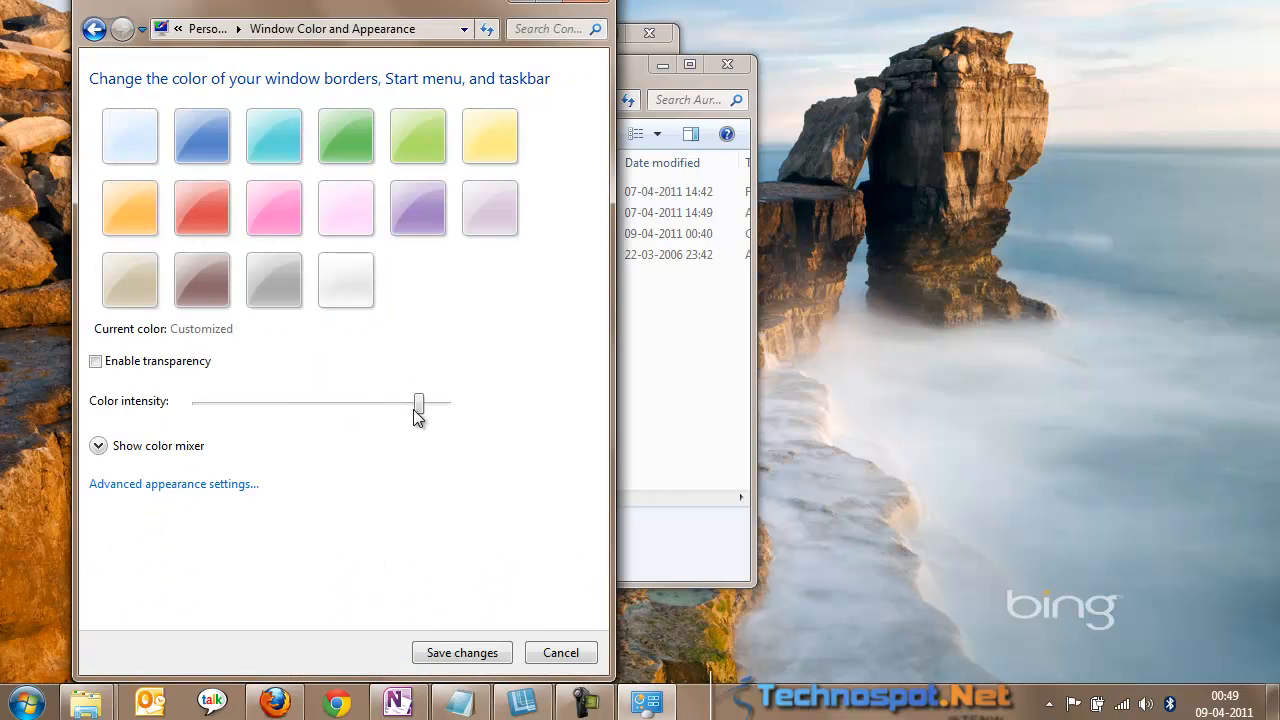
click(96, 360)
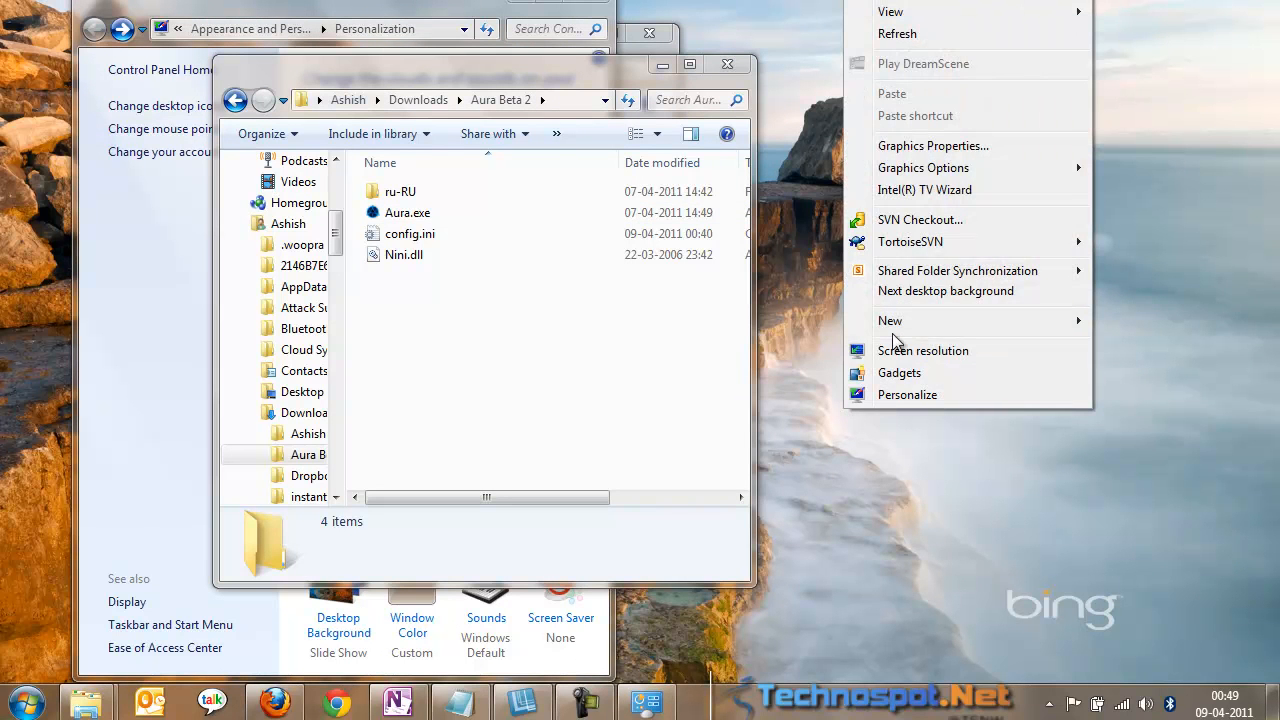
- Advance the wallpaper to the tropical beach and then to the crop-circle field
click(944, 292)
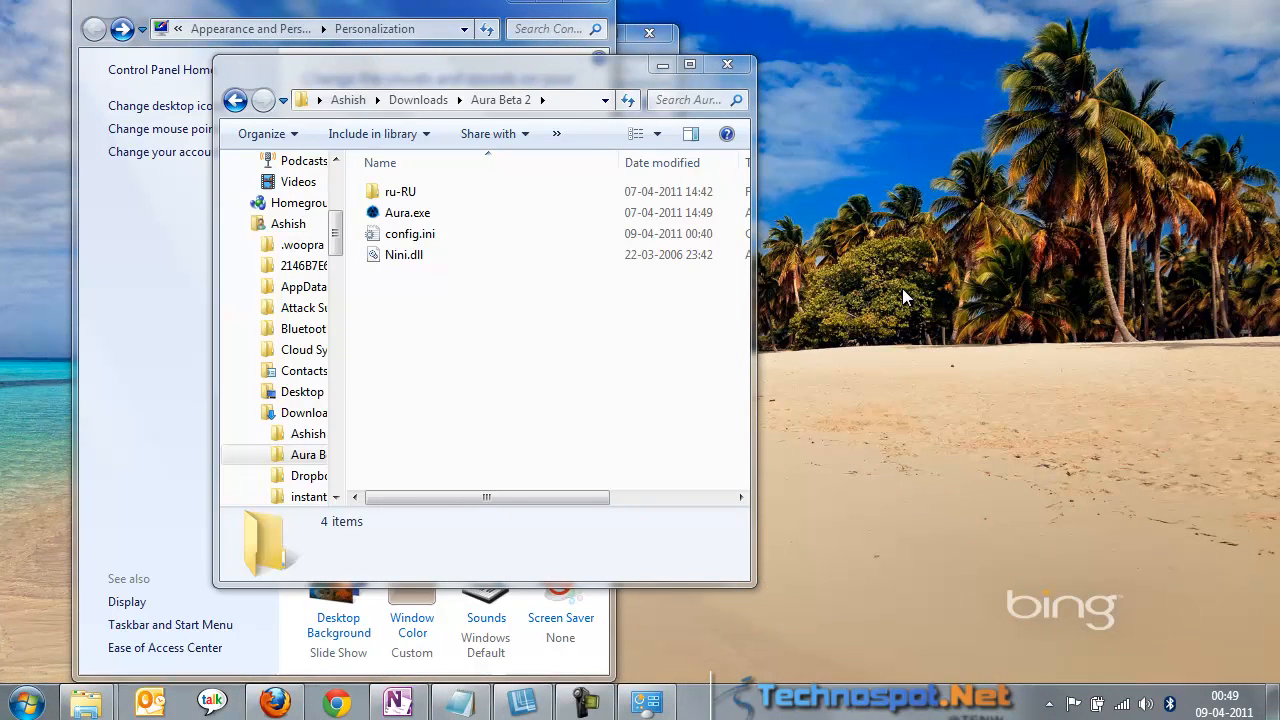
right_click(904, 296)
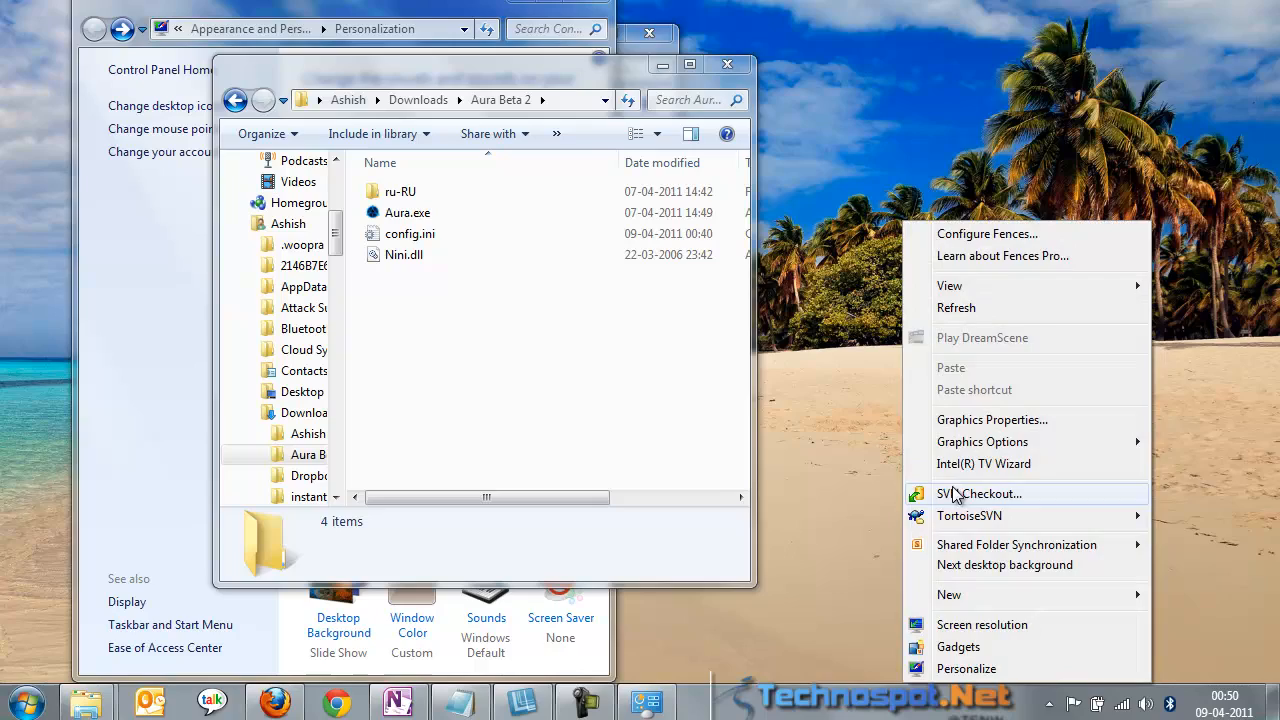
click(1004, 564)
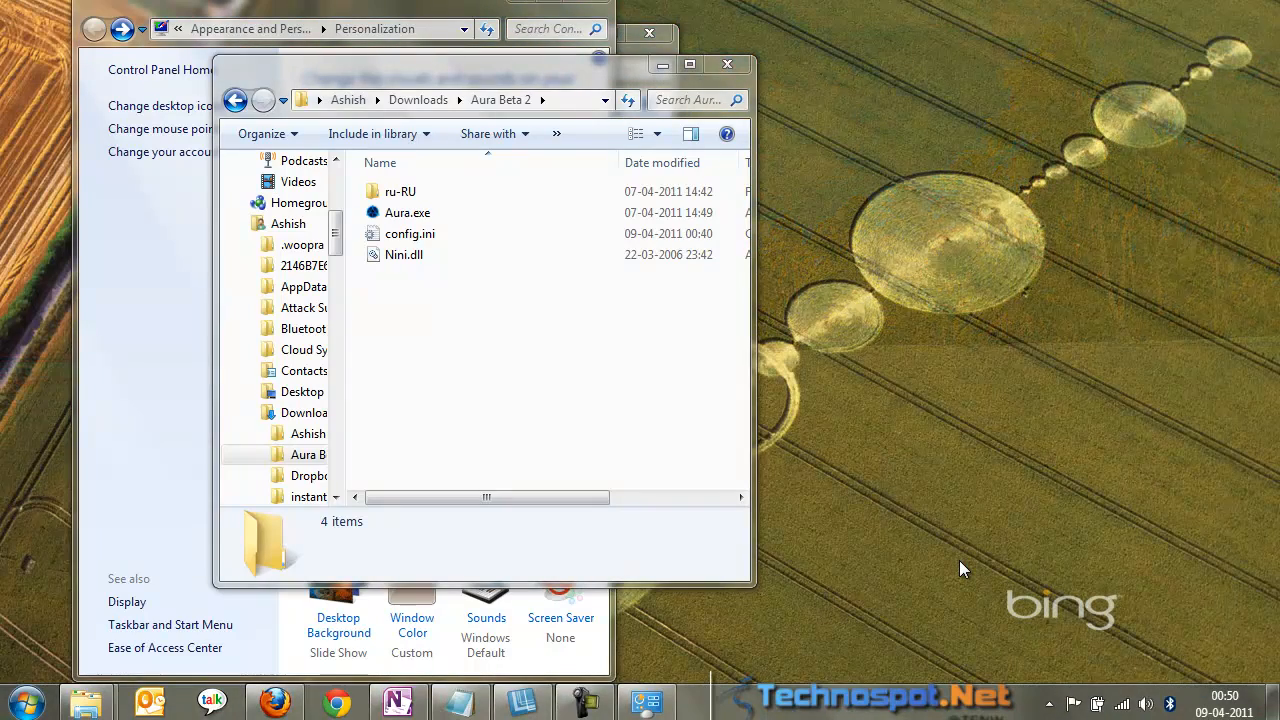